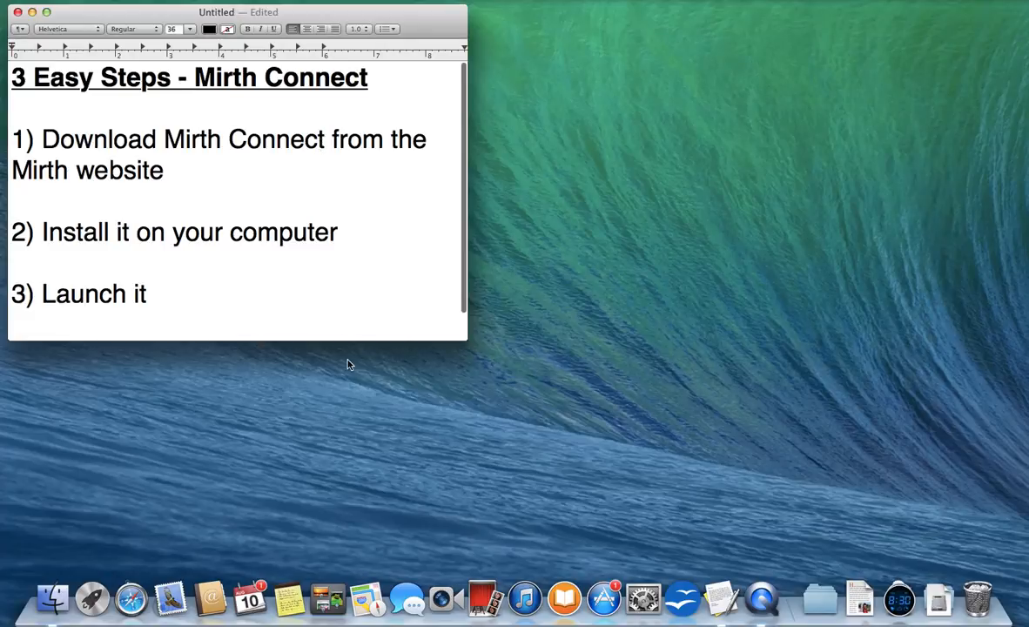
Add the byline "By: HL7StarterKit.com" beneath the three Mirth Connect steps in the note.
{"action": "type", "text": "By: HL7StarterKit.com"}
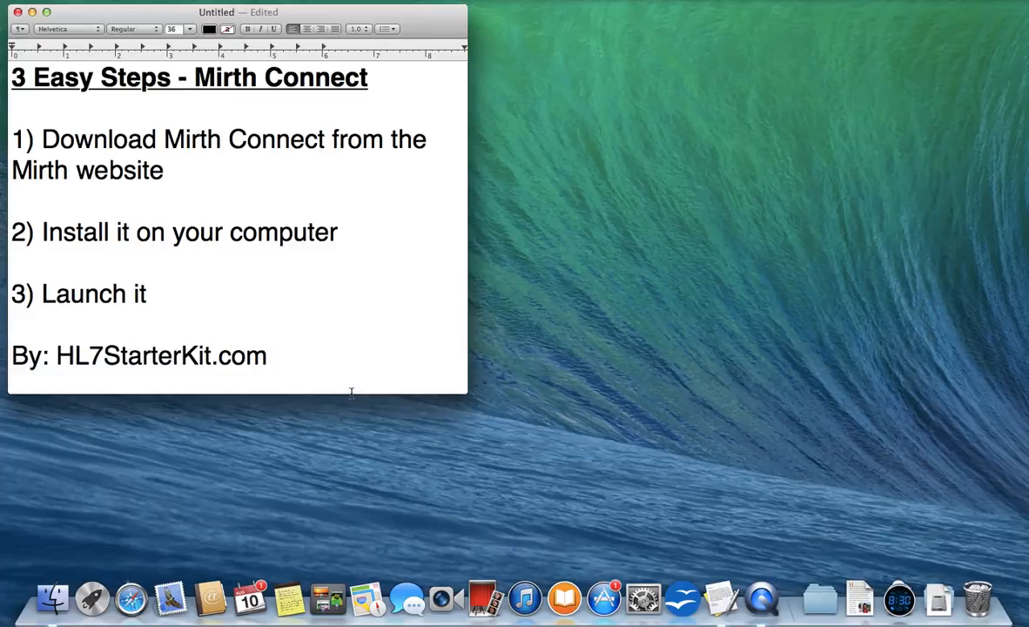
{"action": "left_click", "coordinate": [87, 292]}
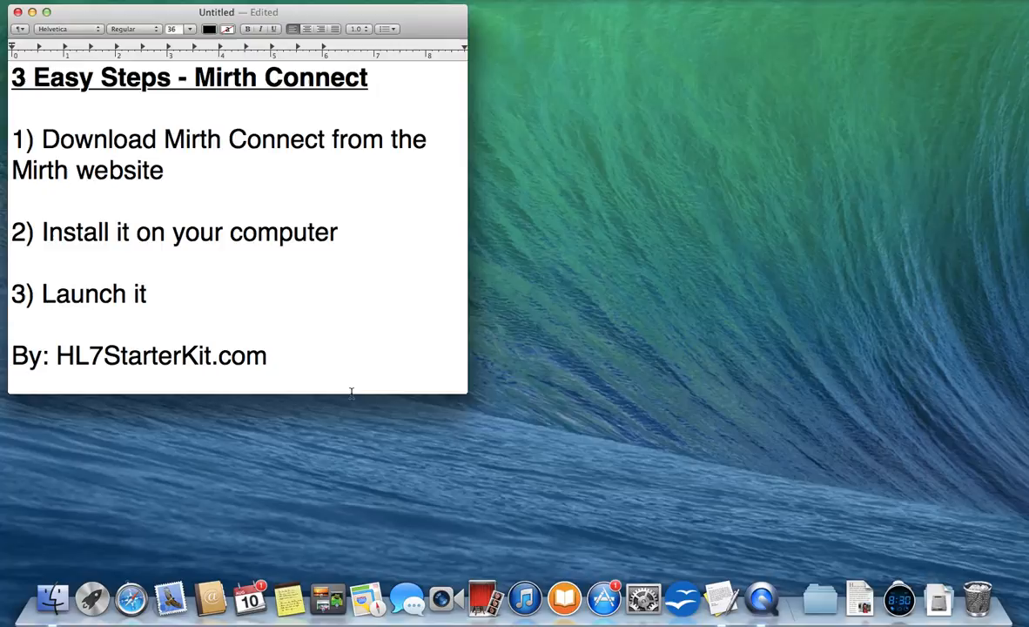
{"action": "left_click", "coordinate": [87, 294]}
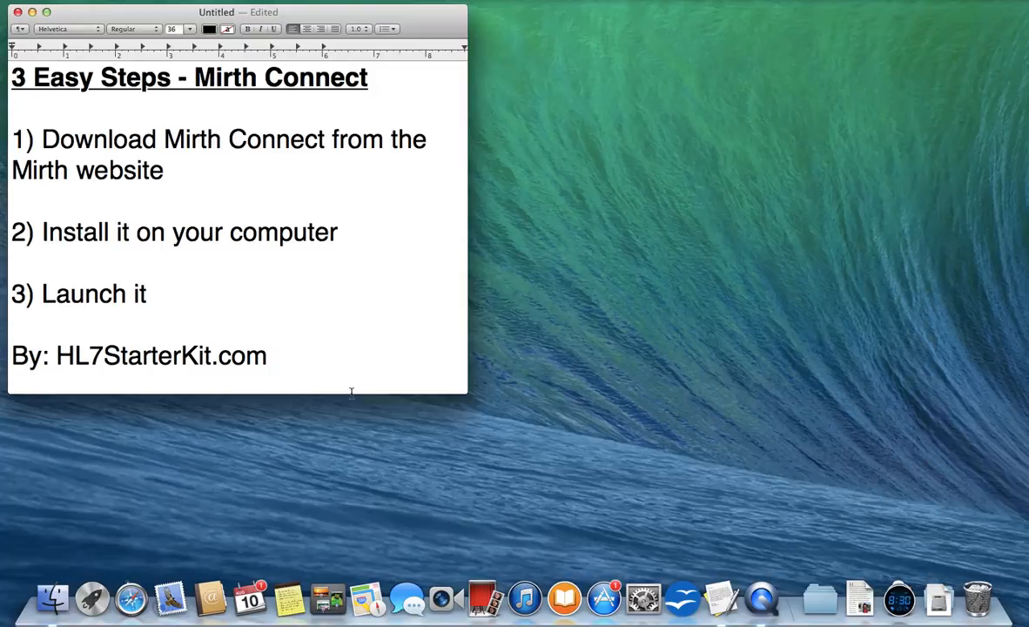
{"action": "left_click", "coordinate": [87, 295]}
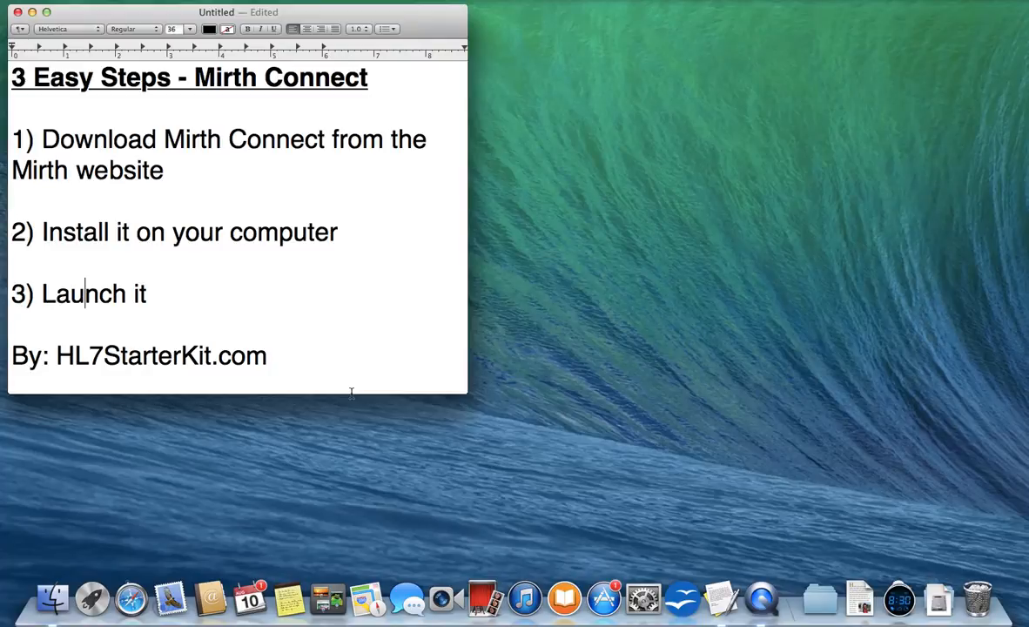
{"action": "mouse_move", "coordinate": [153, 531]}
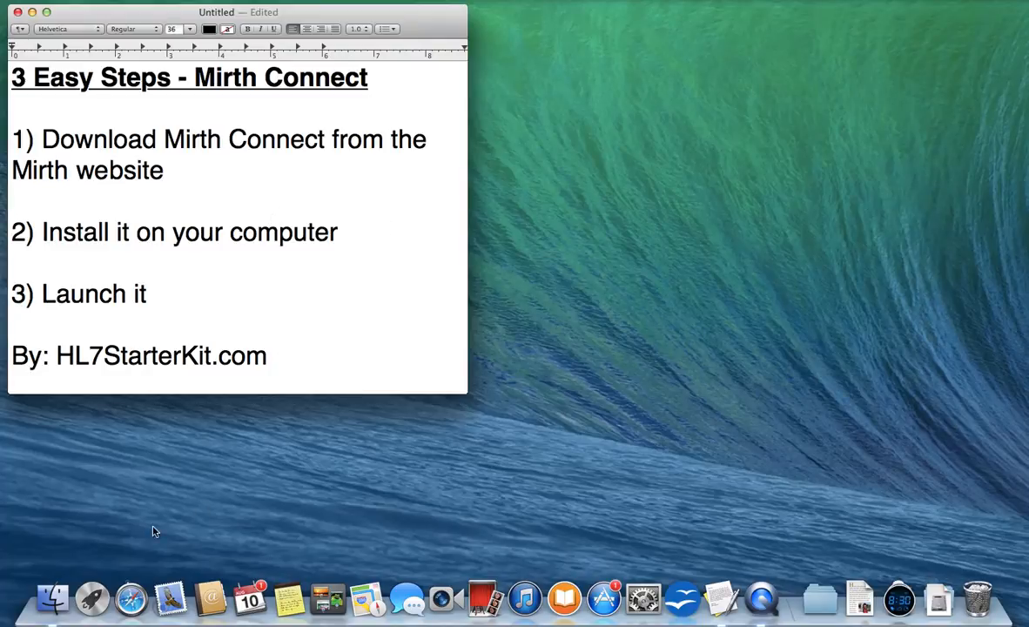
{"action": "mouse_move", "coordinate": [308, 247]}
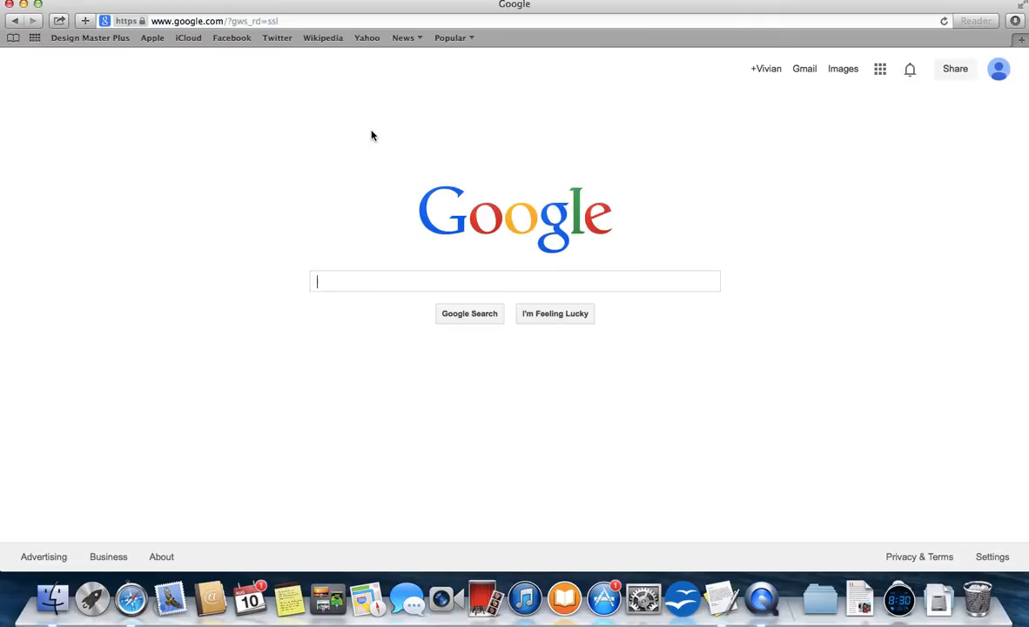
Search Google for Mirth, reach the downloads page and download the Mirth Connect 3.0.3 Mac OS X installer.
{"action": "type", "text": "Mirth Connect"}
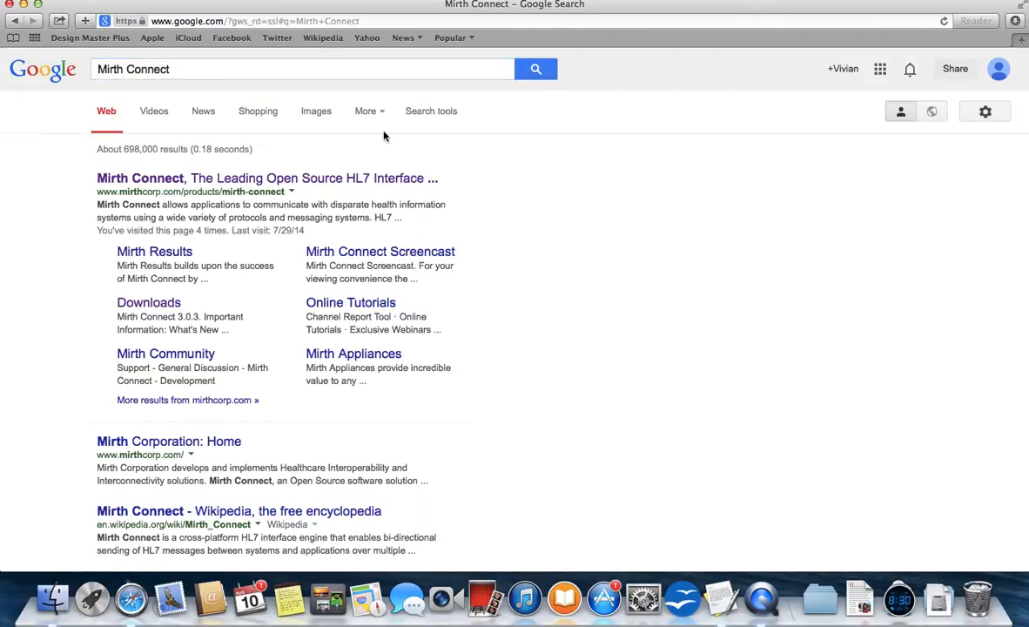
{"action": "left_click", "coordinate": [148, 303]}
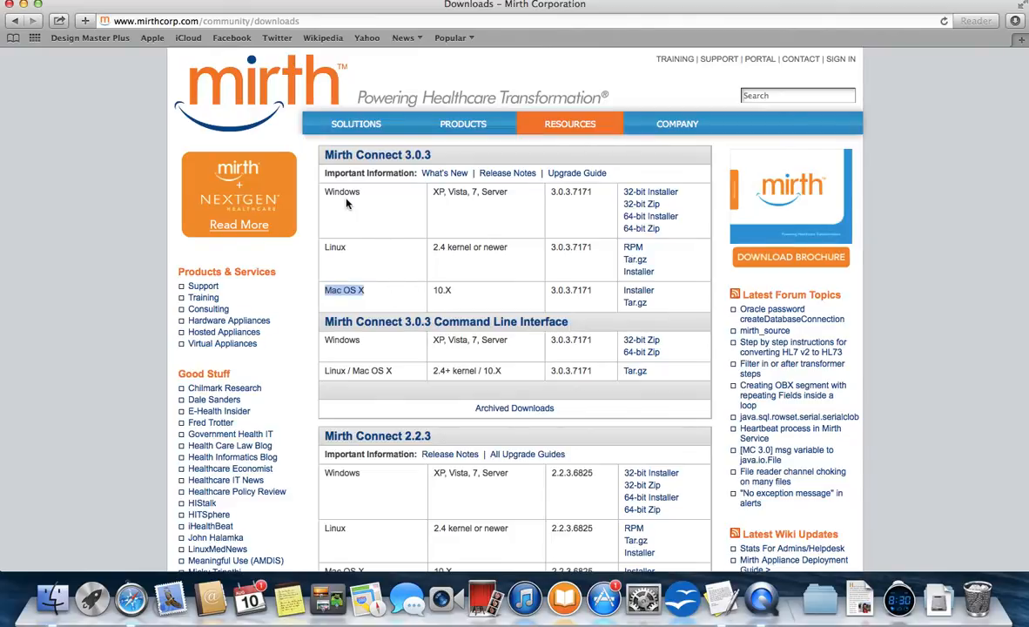
{"action": "left_click", "coordinate": [637, 296]}
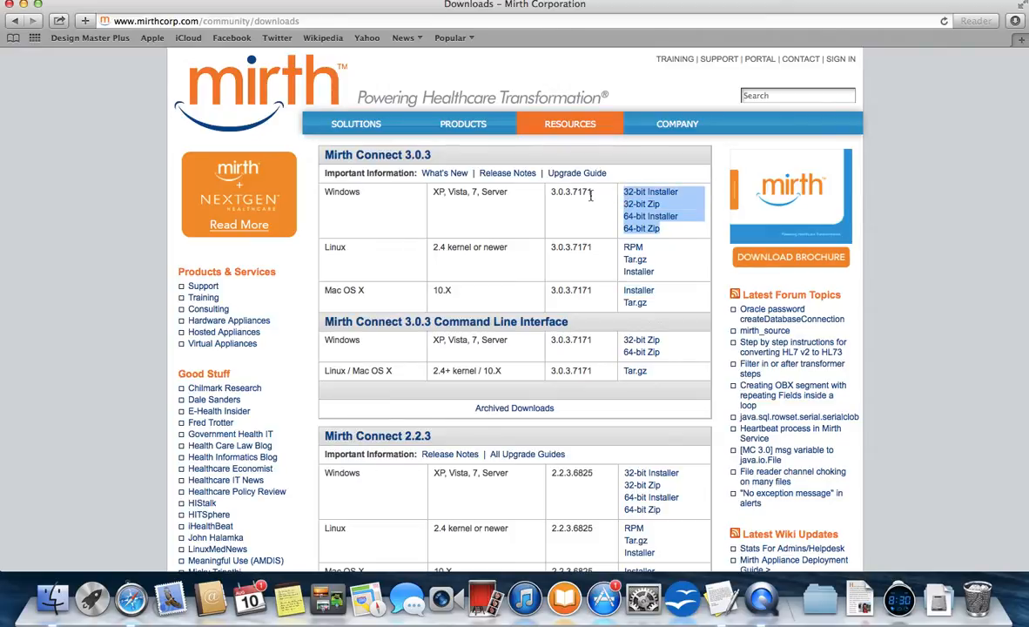
{"action": "left_click", "coordinate": [637, 289]}
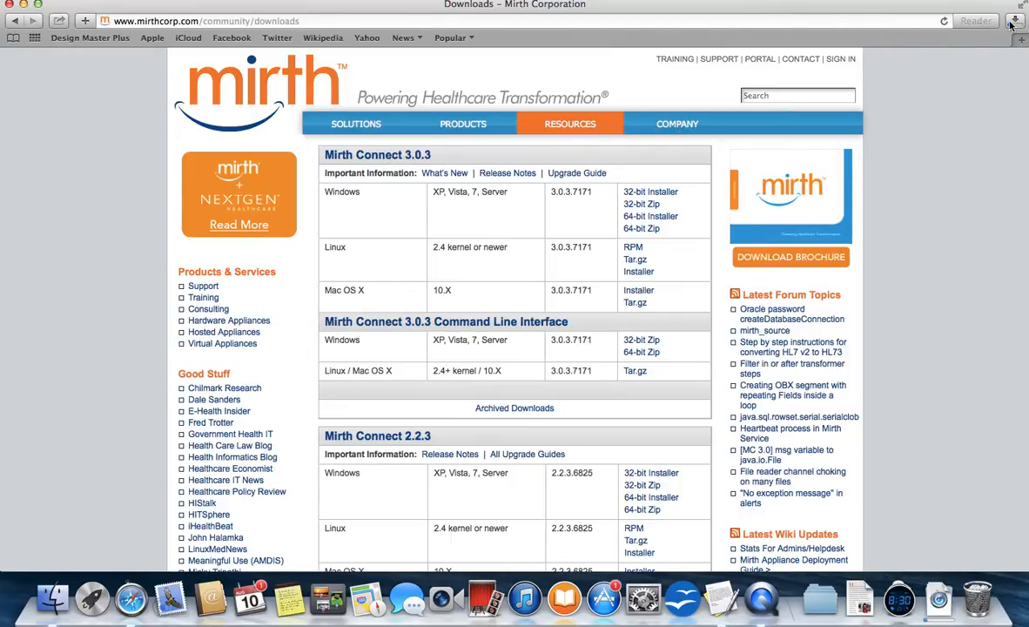
{"action": "mouse_move", "coordinate": [1015, 21]}
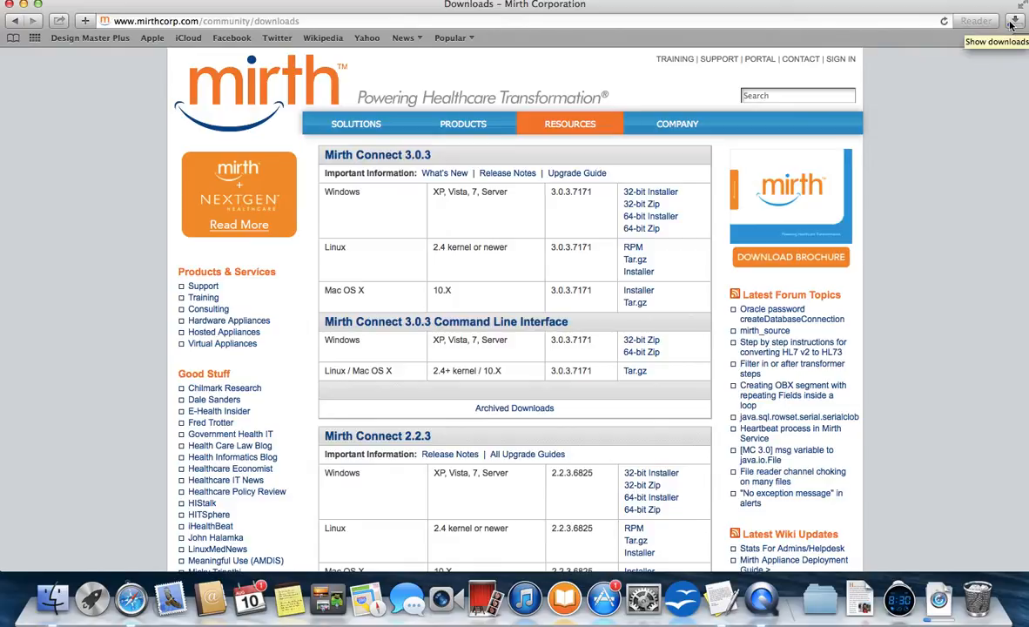
{"action": "mouse_move", "coordinate": [1006, 157]}
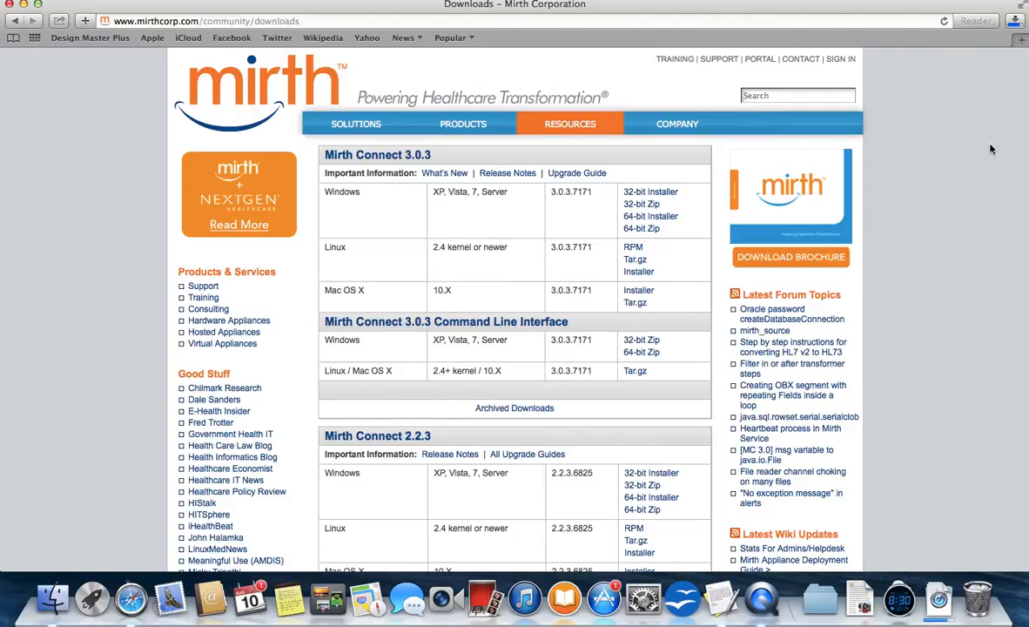
Search "mirth connect forum" and open the Mirth Community forum in a new tab.
{"action": "scroll", "scroll_direction": "down", "scroll_amount": 3}
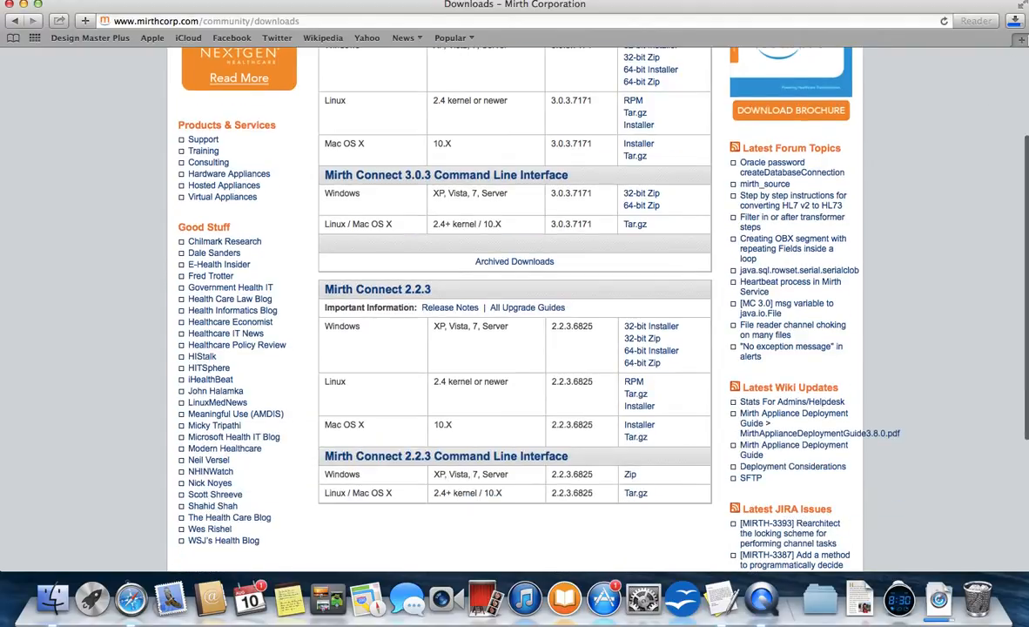
{"action": "scroll", "scroll_direction": "up", "scroll_amount": 3}
{"action": "type", "text": "g"}
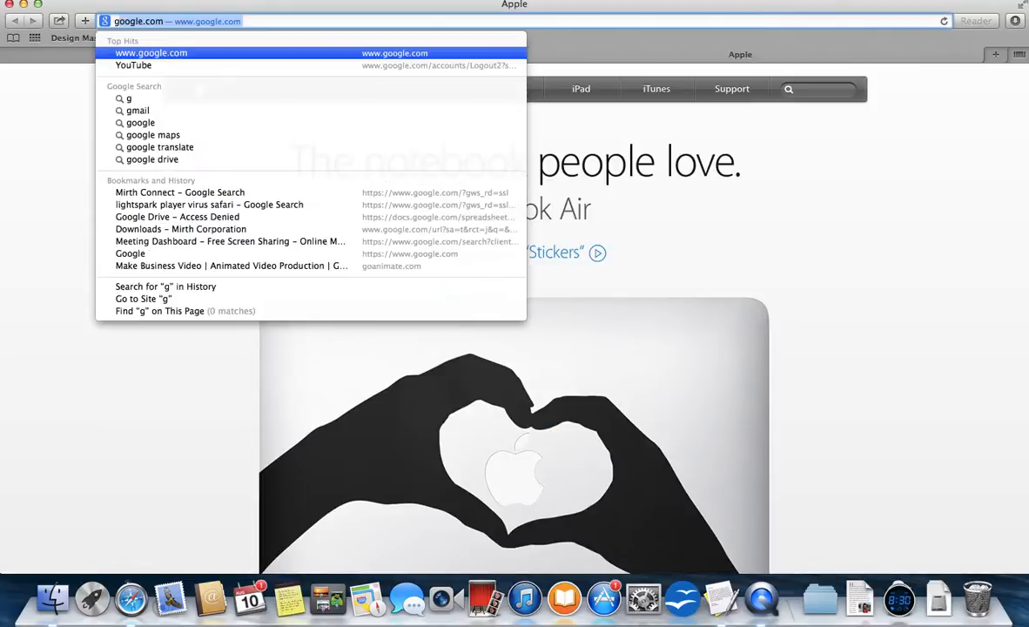
{"action": "left_click", "coordinate": [151, 52]}
{"action": "type", "text": "mirth connect forum"}
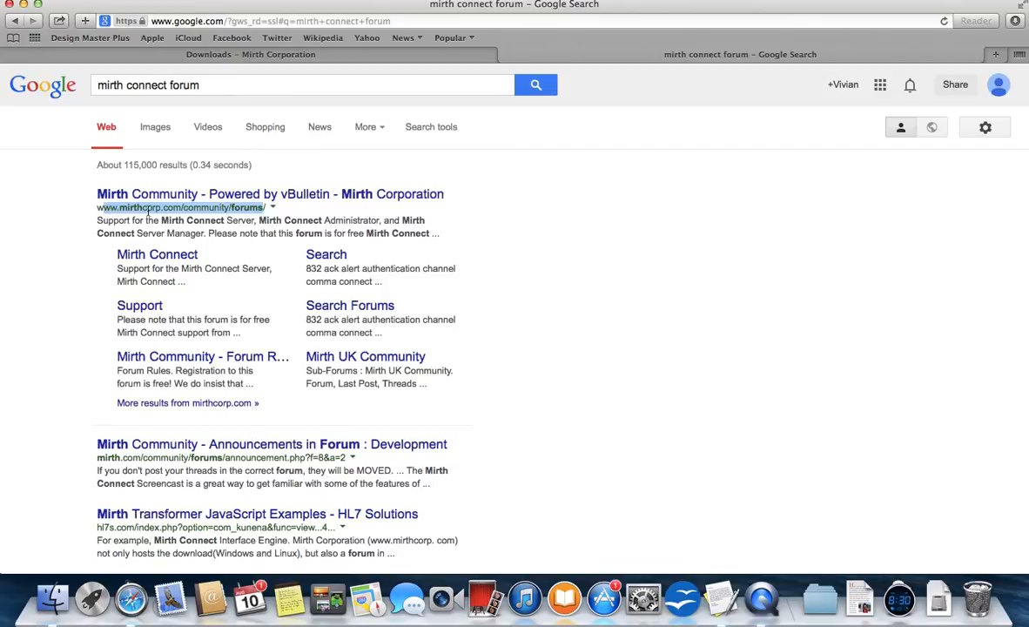
{"action": "left_click", "coordinate": [270, 194]}
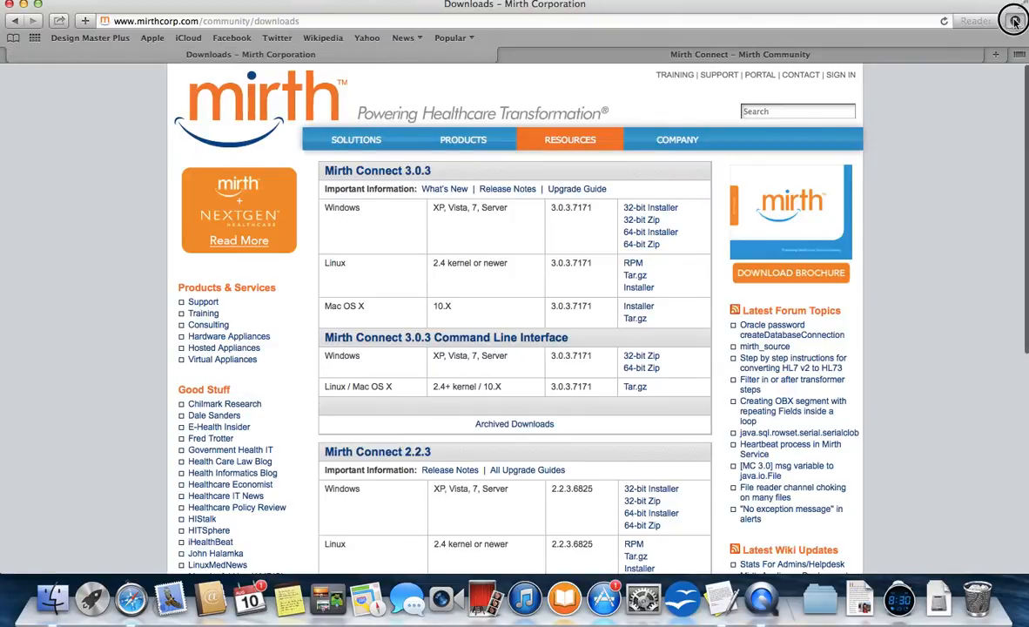
Mount the downloaded mirthconnect .dmg from Safari's recent downloads list.
{"action": "left_click", "coordinate": [1013, 21]}
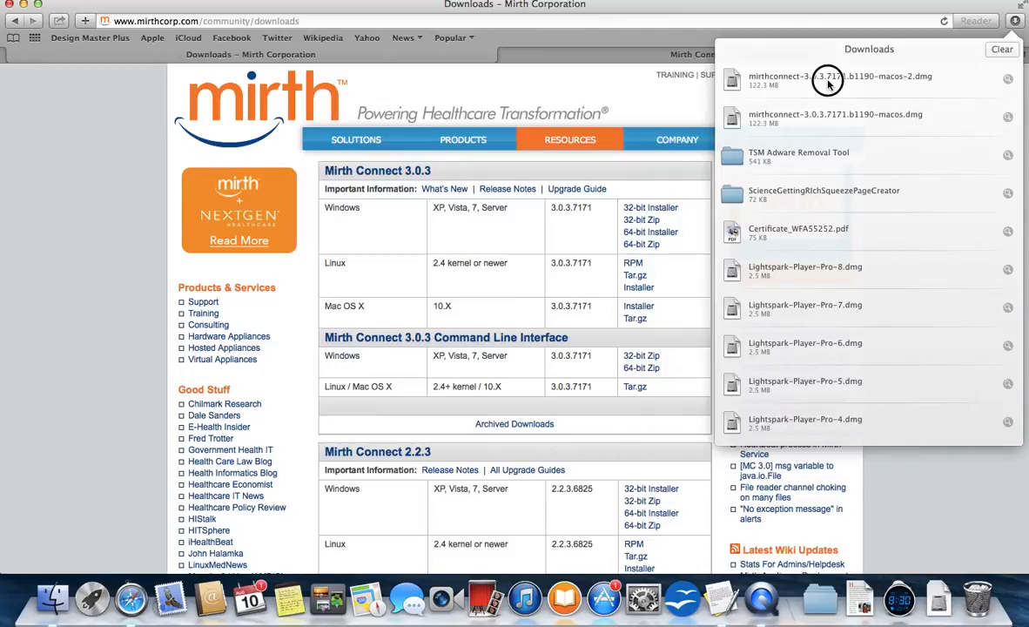
{"action": "mouse_move", "coordinate": [787, 94]}
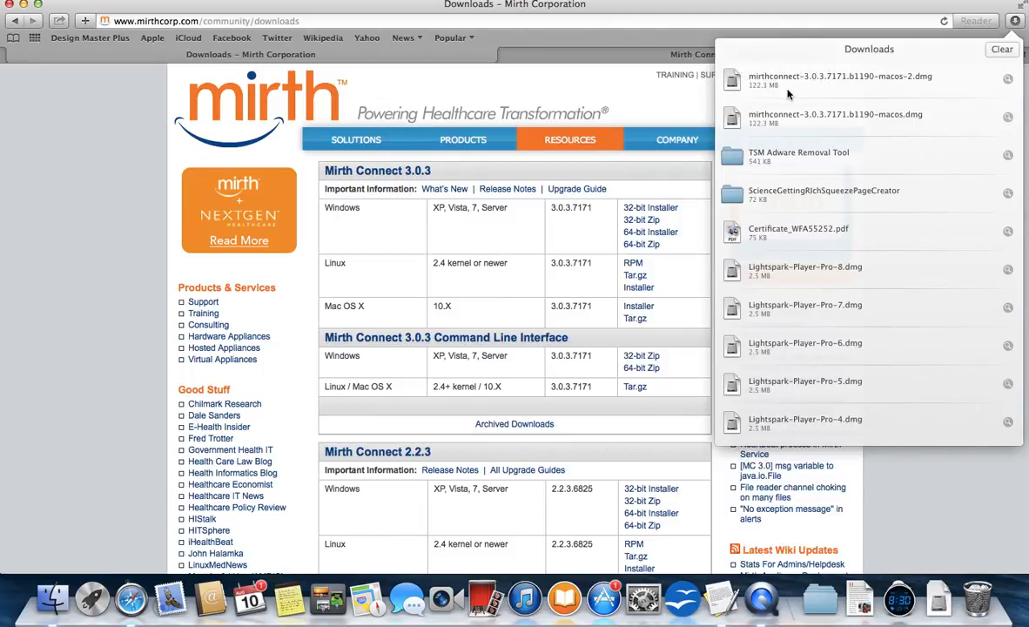
{"action": "left_click", "coordinate": [839, 80]}
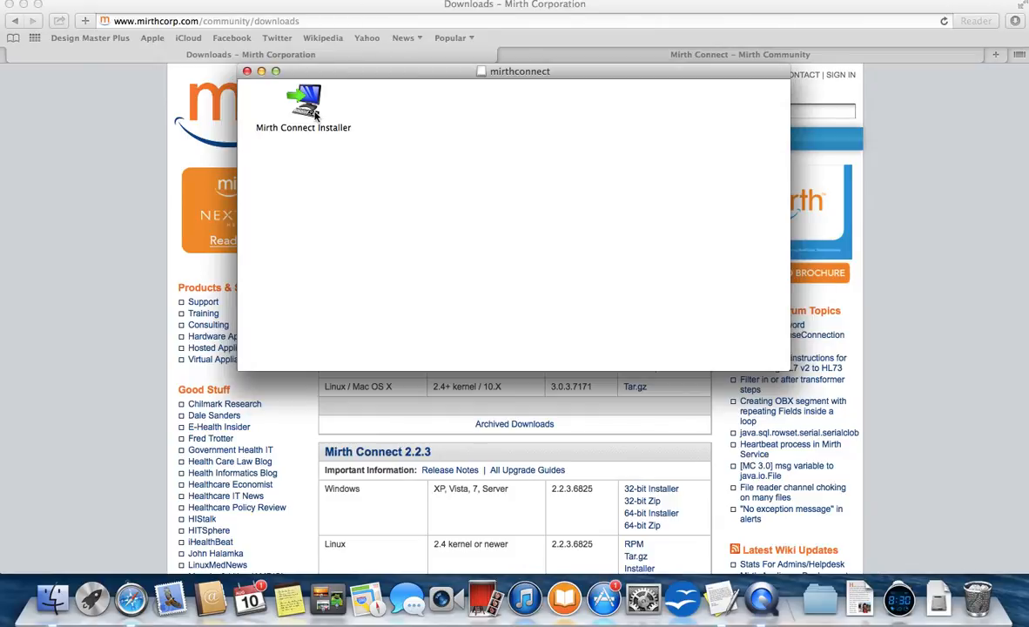
Launch Mirth Connect Installer, confirm the internet-download warning and authorize it with the admin password.
{"action": "double_click", "coordinate": [303, 104]}
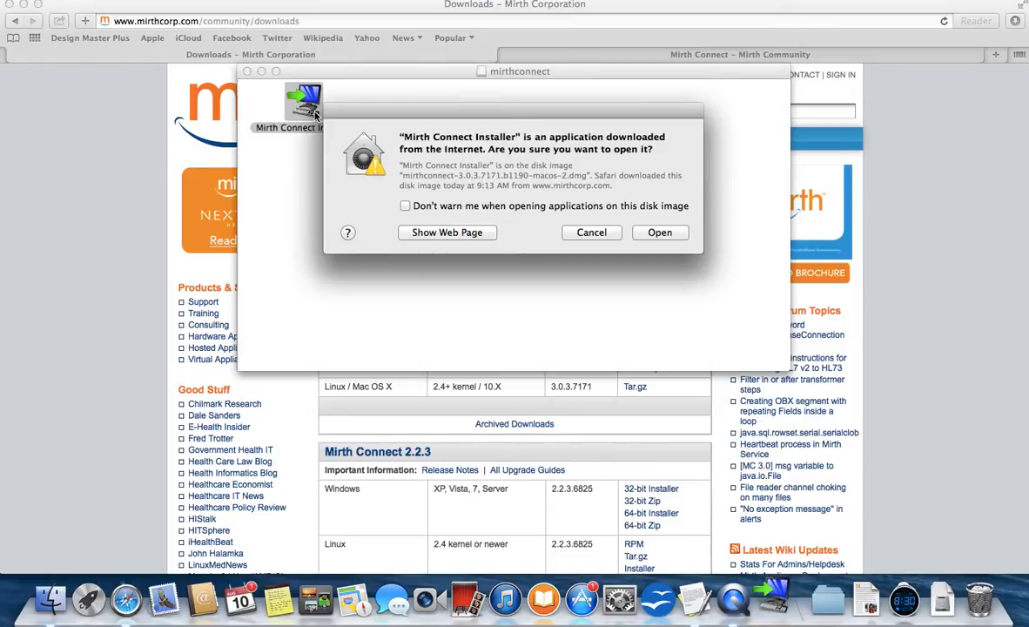
{"action": "mouse_move", "coordinate": [589, 179]}
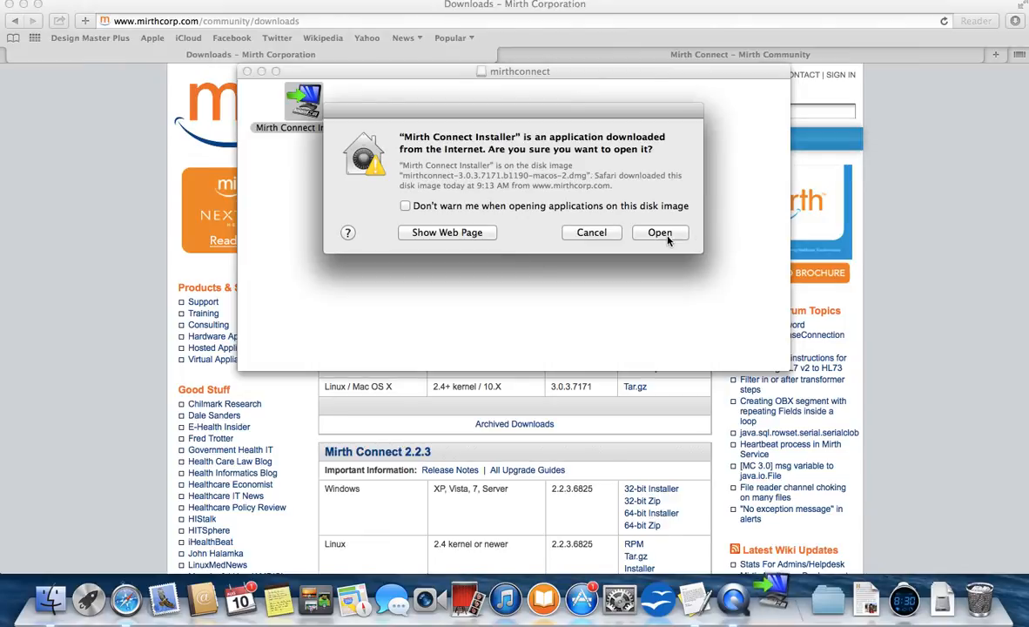
{"action": "left_click", "coordinate": [658, 234]}
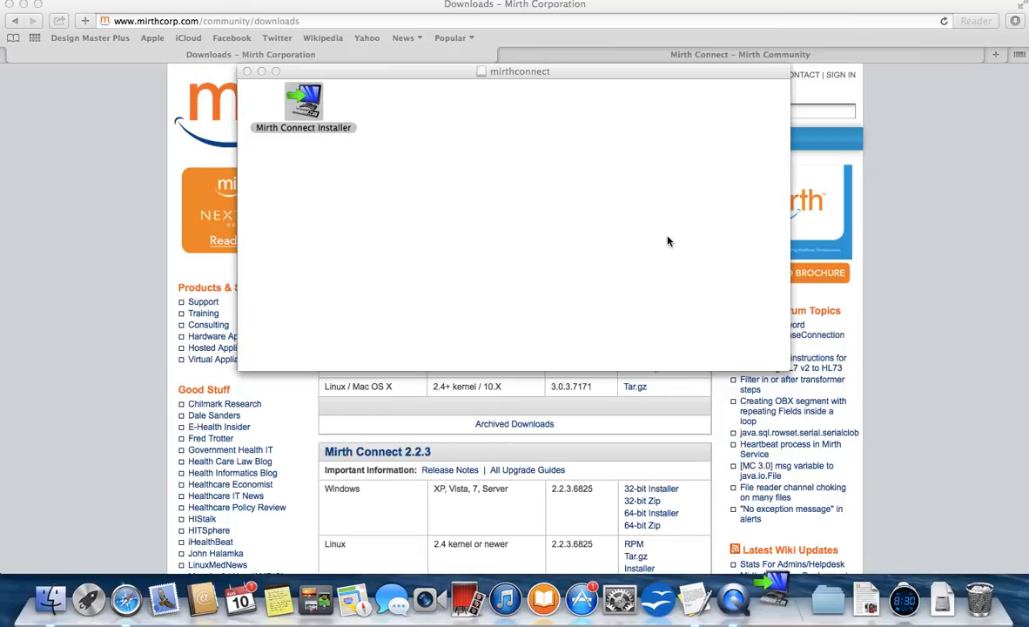
{"action": "mouse_move", "coordinate": [775, 600]}
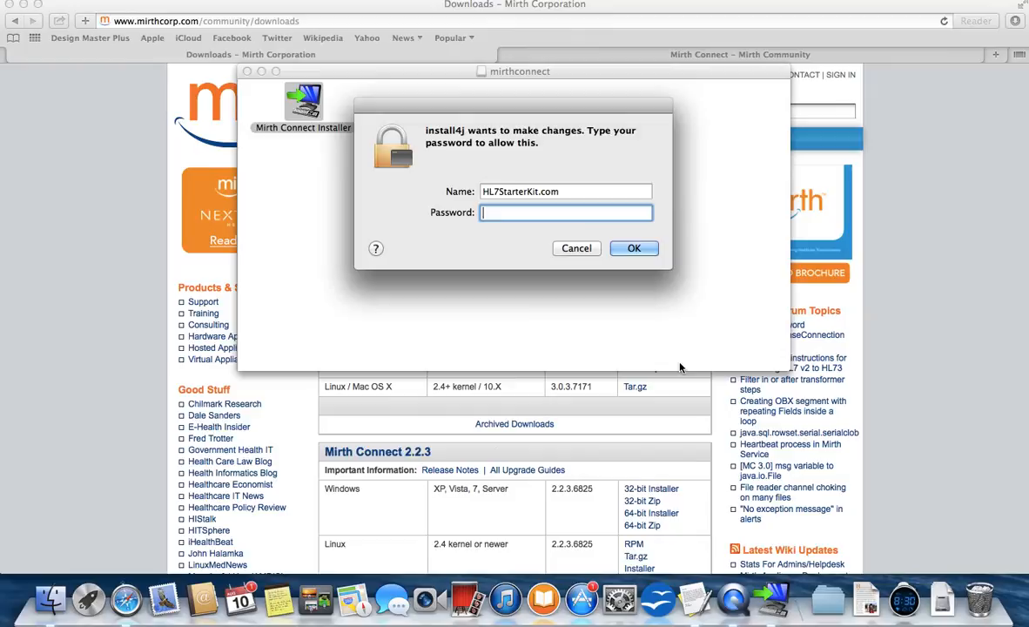
{"action": "type", "text": "•"}
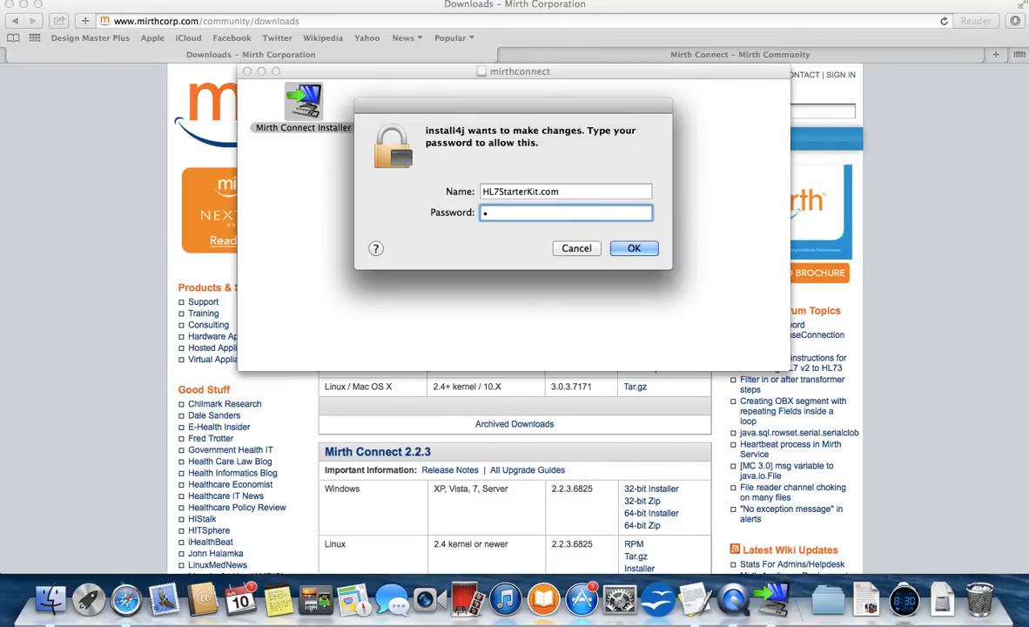
{"action": "type", "text": "•"}
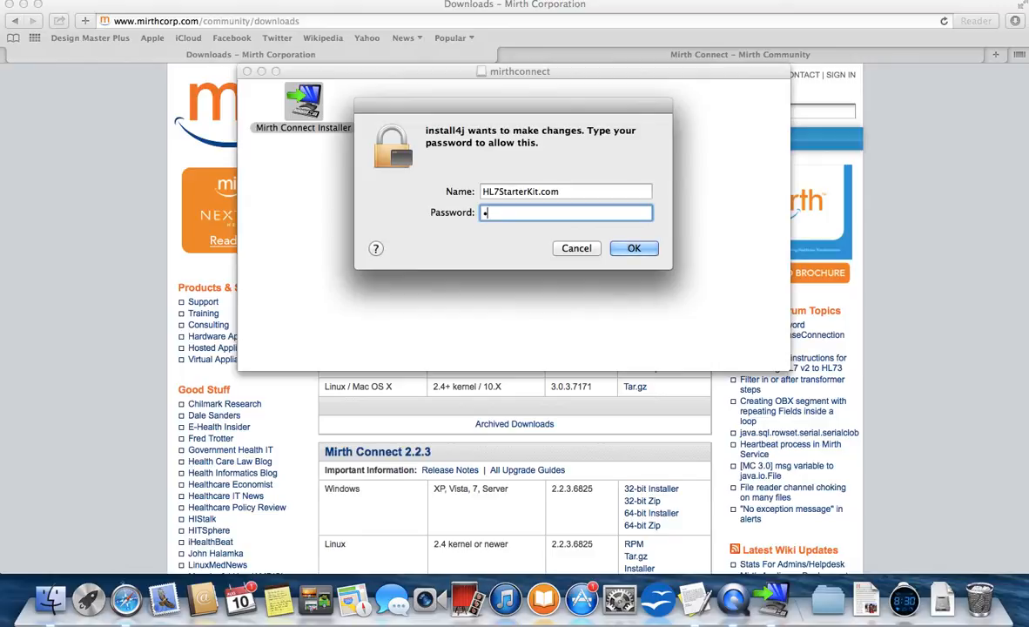
{"action": "left_click", "coordinate": [634, 247]}
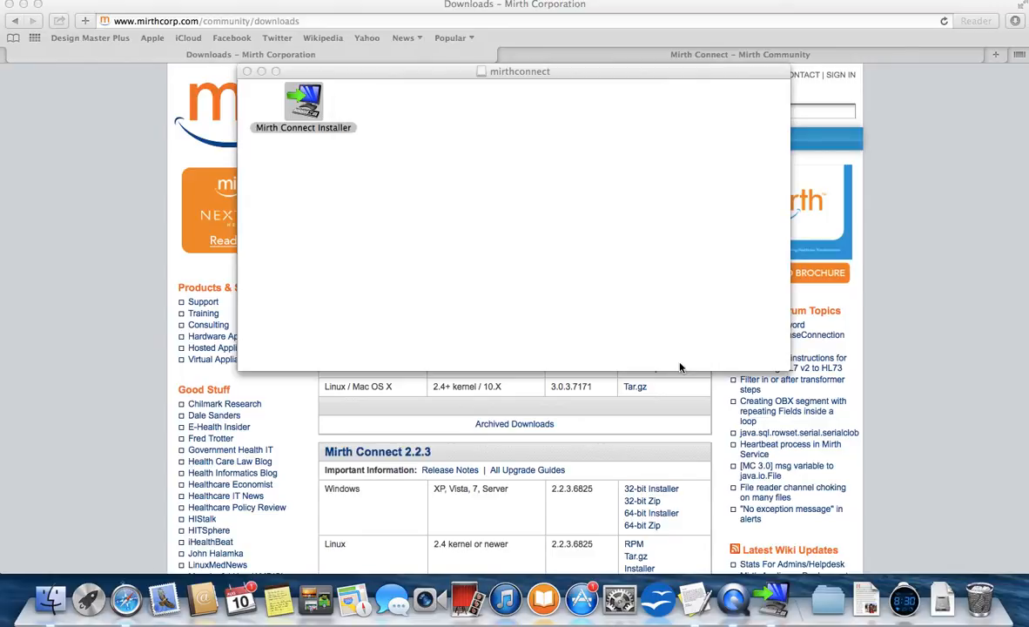
{"action": "mouse_move", "coordinate": [390, 195]}
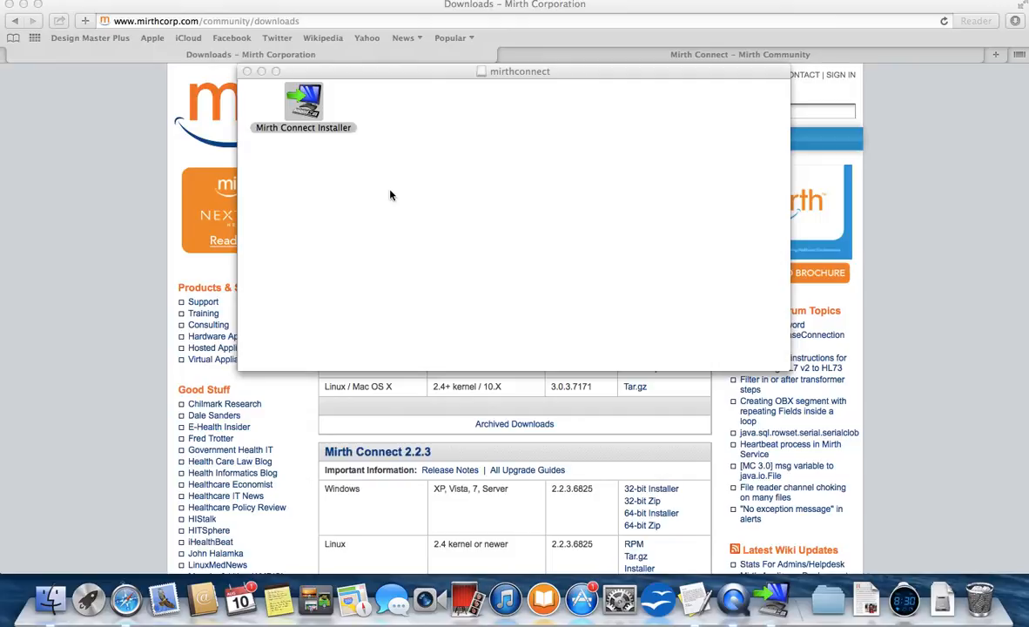
{"action": "double_click", "coordinate": [303, 99]}
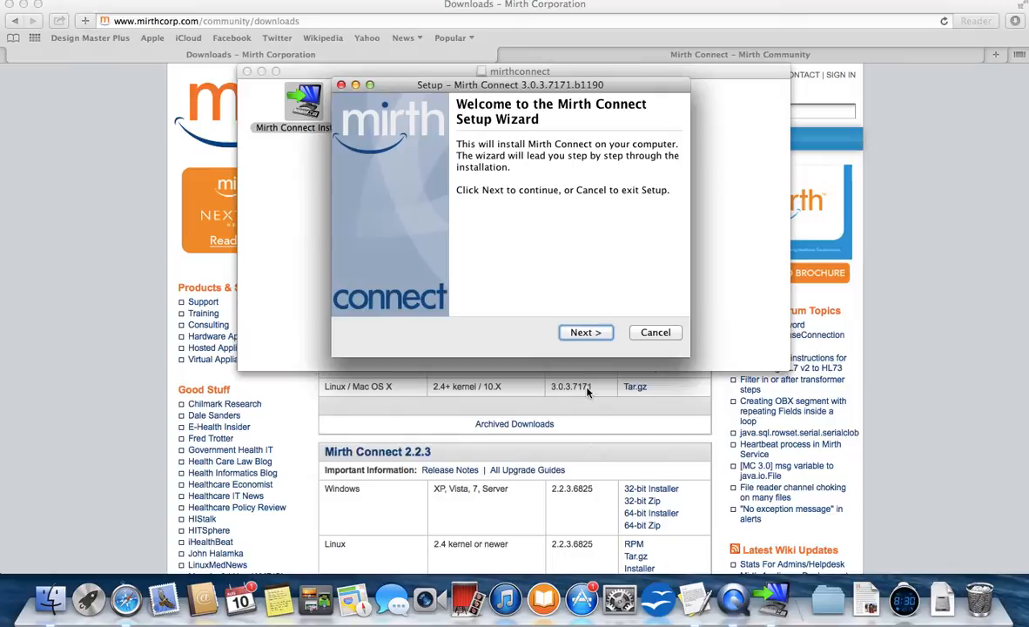
Accept the license and keep the default folder, all three components, ports 8080/8443 and password requirements.
{"action": "left_click", "coordinate": [585, 331]}
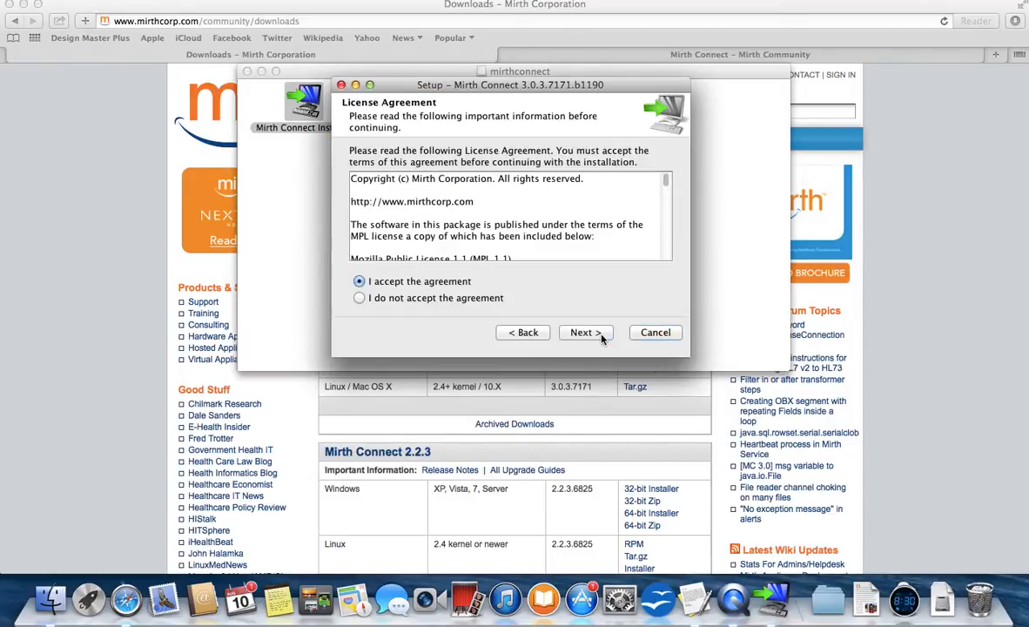
{"action": "left_click", "coordinate": [585, 332]}
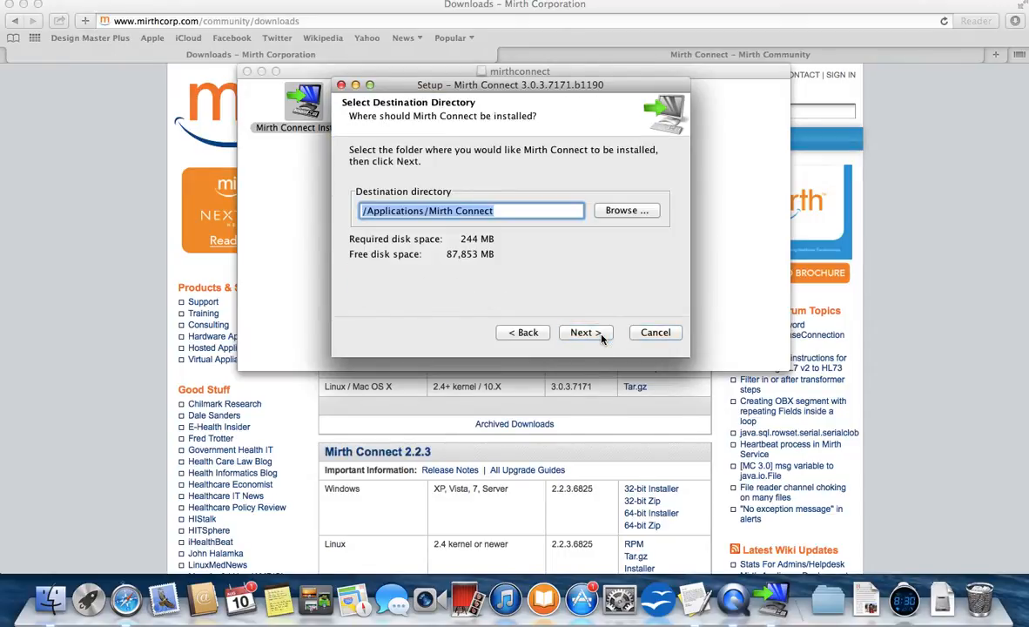
{"action": "left_click", "coordinate": [585, 331]}
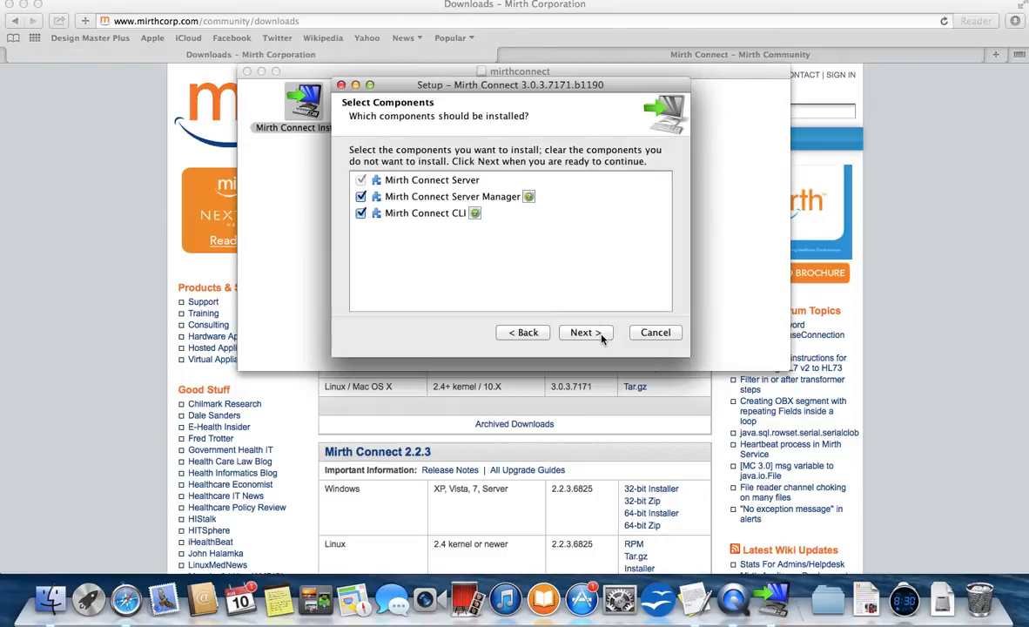
{"action": "left_click", "coordinate": [581, 331]}
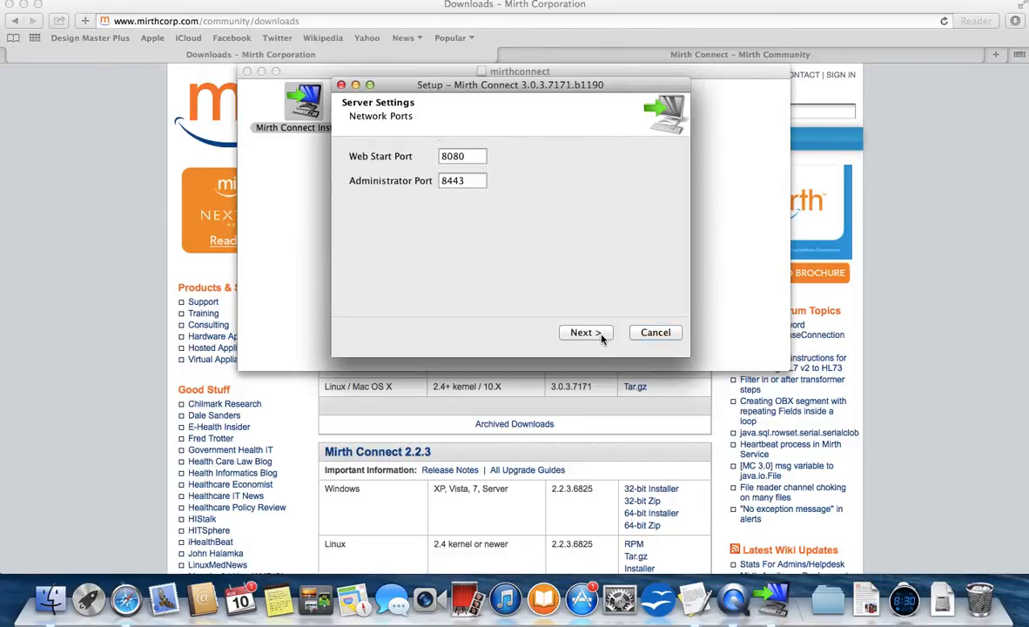
{"action": "left_click", "coordinate": [461, 157]}
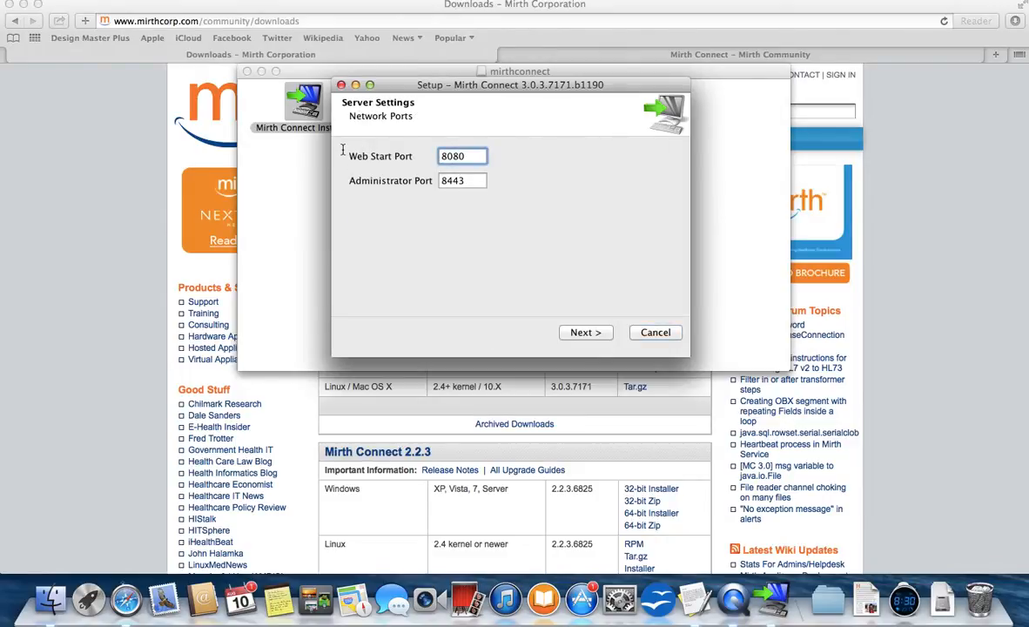
{"action": "left_click", "coordinate": [585, 330]}
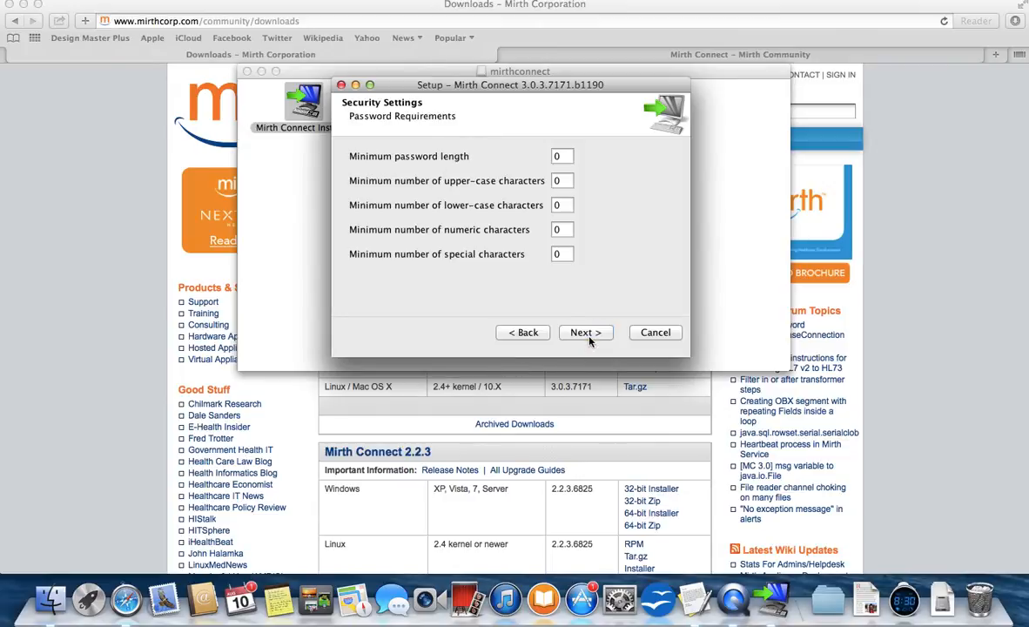
{"action": "left_click", "coordinate": [585, 331]}
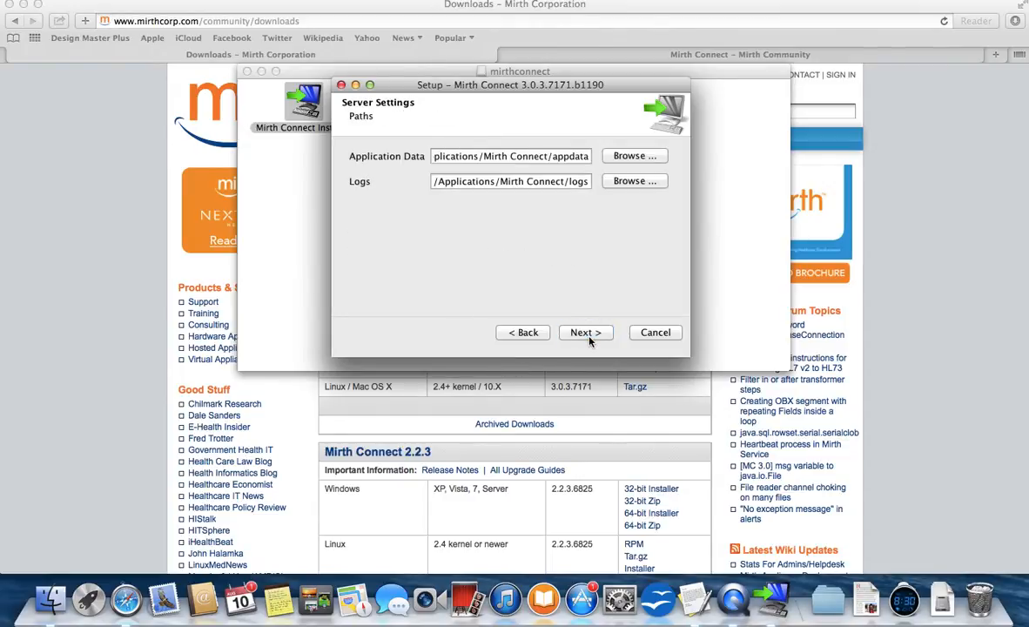
Review the application data path, keep default data and log paths, and install as a service.
{"action": "left_click", "coordinate": [512, 181]}
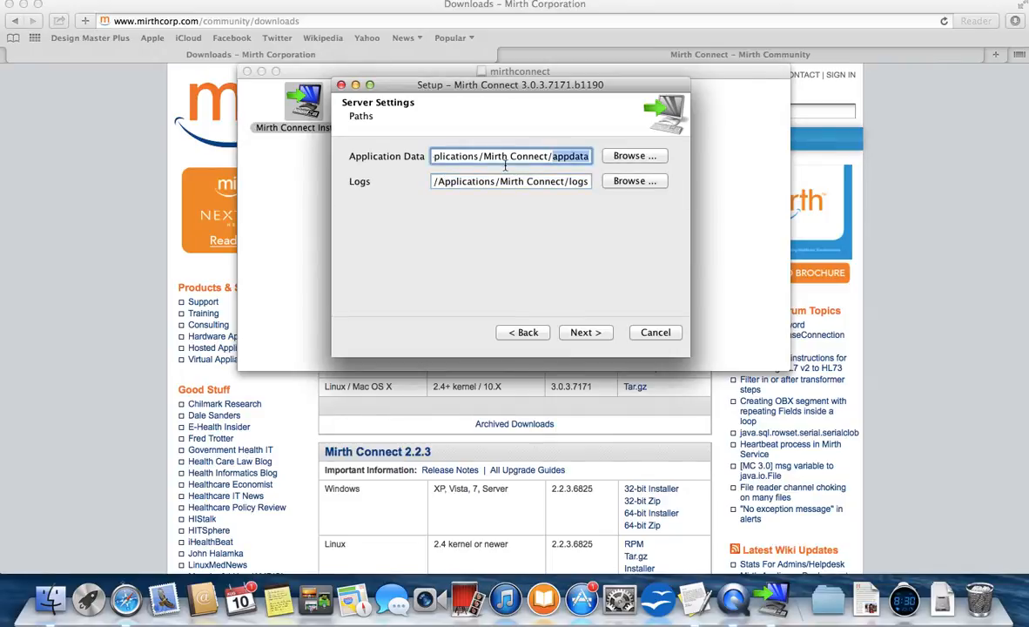
{"action": "triple_click", "coordinate": [512, 157]}
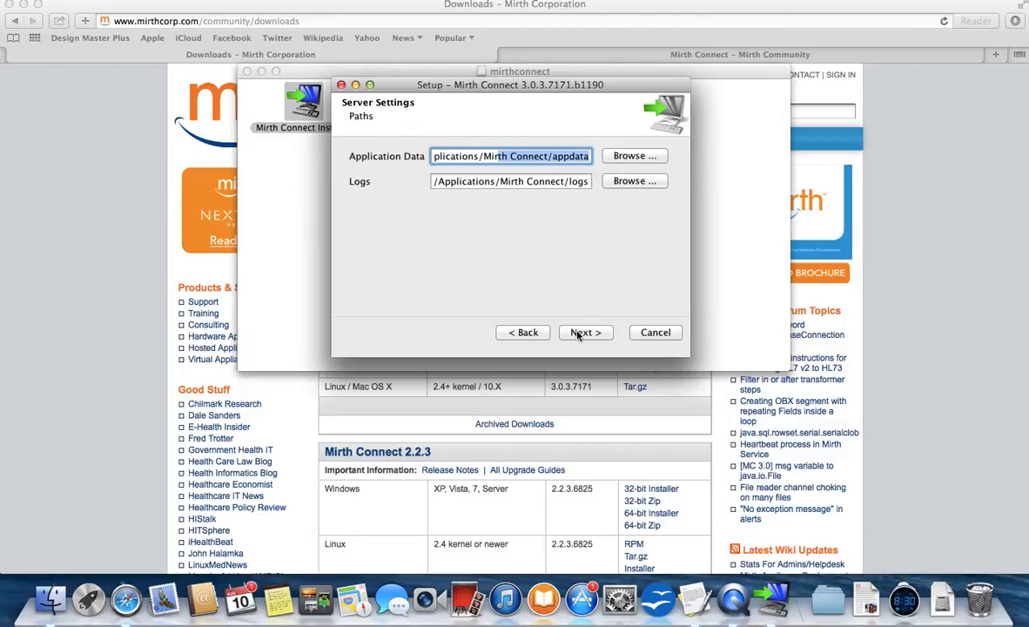
{"action": "left_click", "coordinate": [585, 330]}
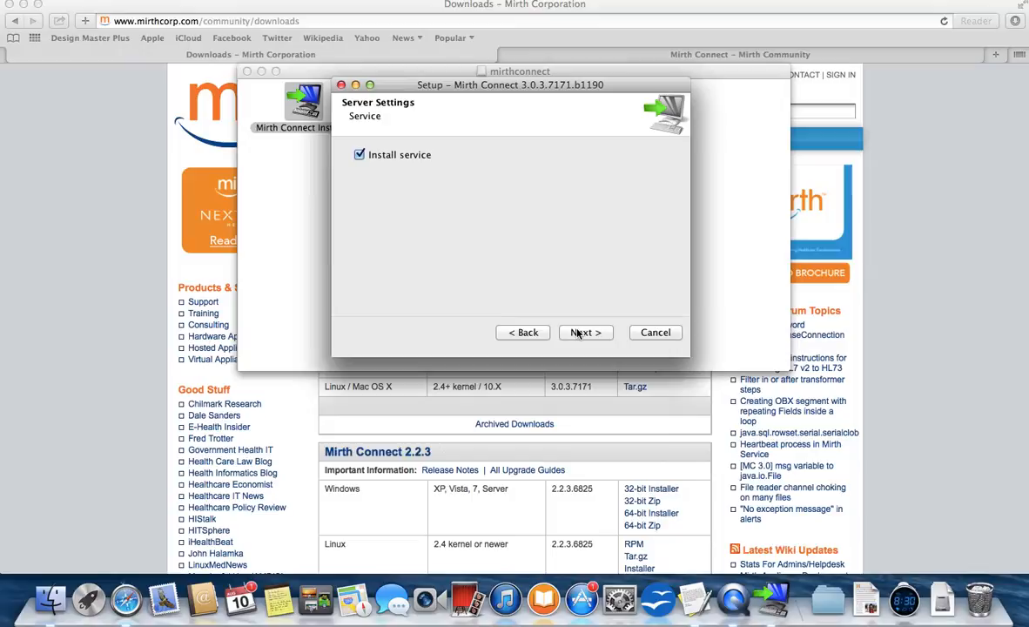
{"action": "left_click", "coordinate": [585, 333]}
{"action": "type", "text": "/Applications/Mirth Connect"}
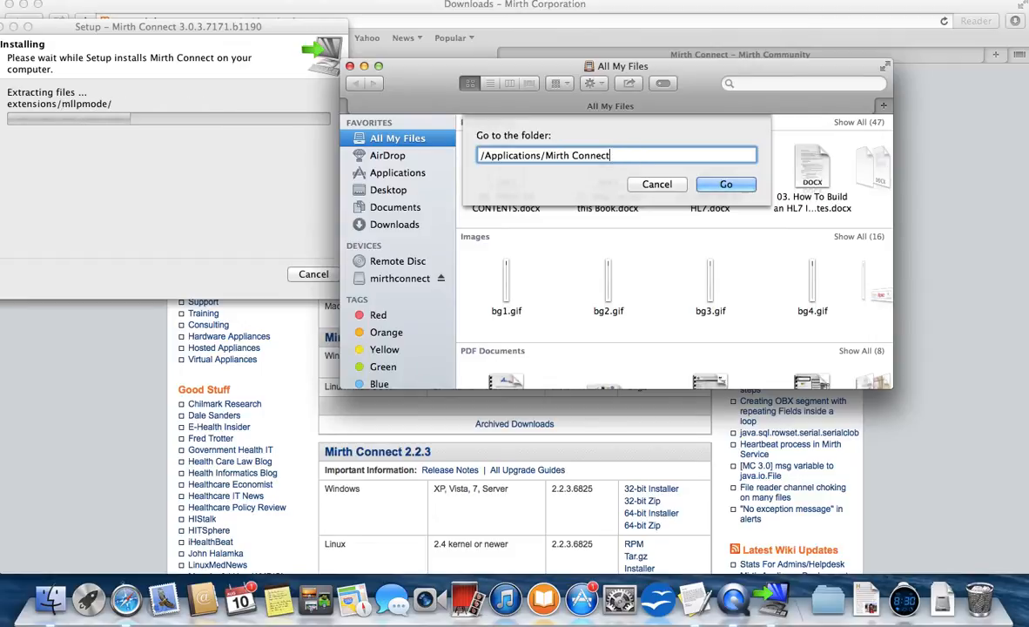
Go to /Applications/Mirth Connect in Finder to watch mcserver and mcservice files appear.
{"action": "left_click", "coordinate": [726, 184]}
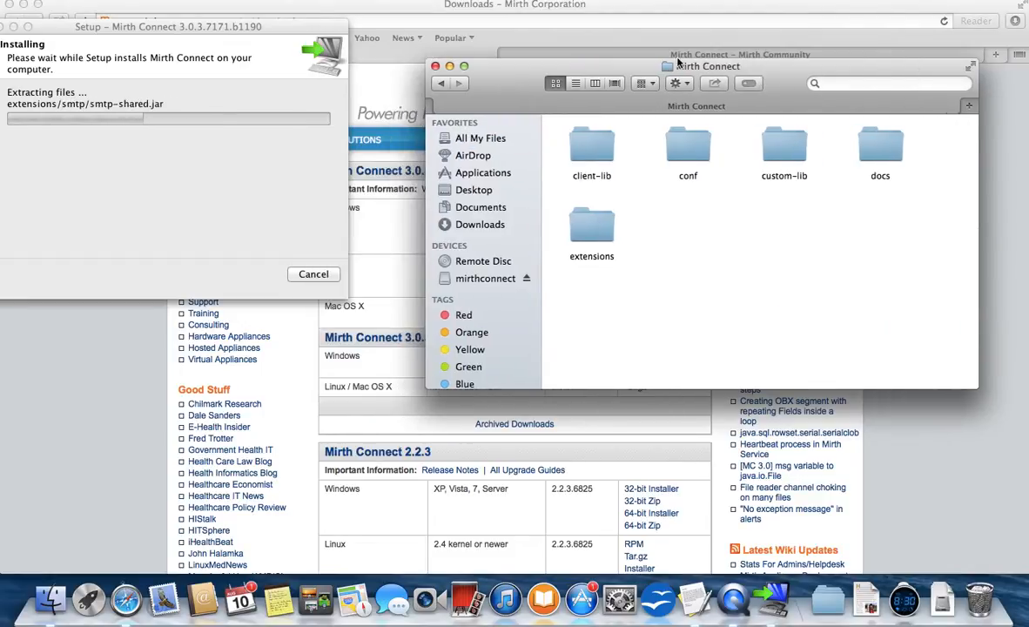
{"action": "left_click", "coordinate": [697, 66]}
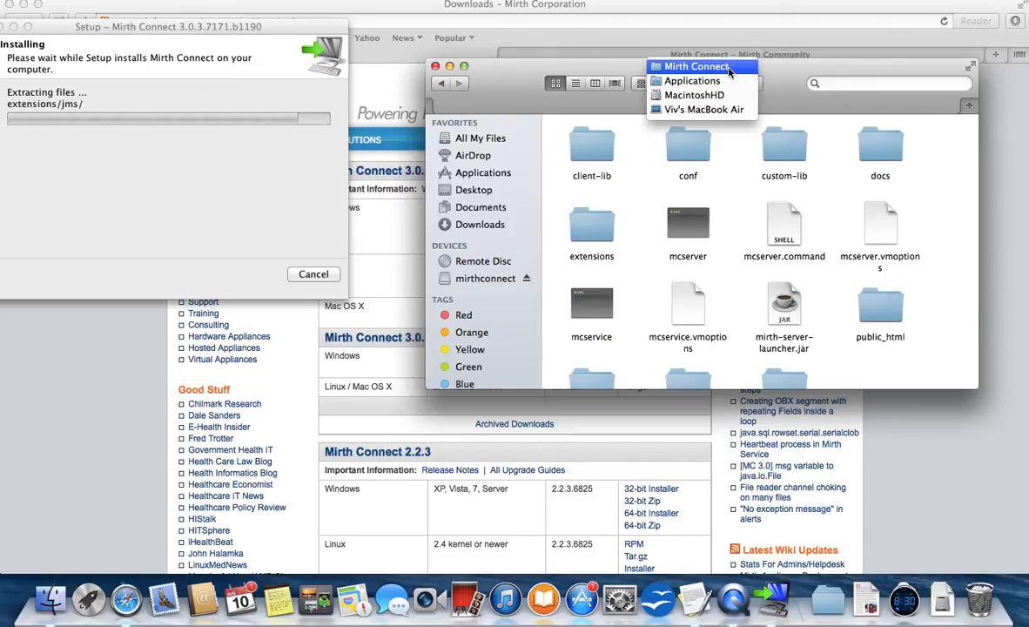
{"action": "left_click", "coordinate": [696, 66]}
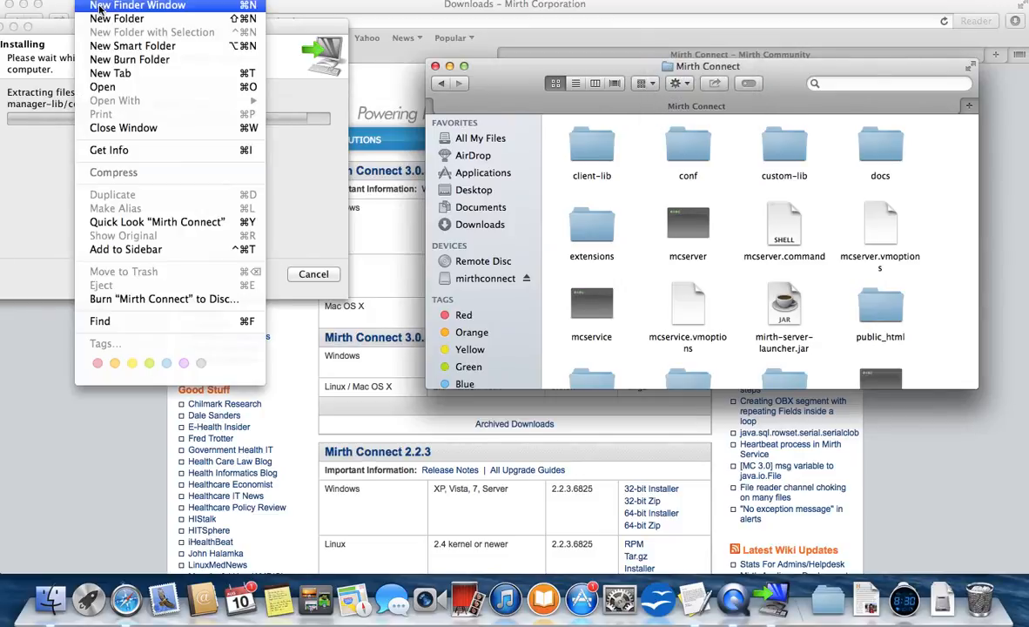
Show the Applications folder with the new Mirth Connect folder in a second Finder window.
{"action": "left_click", "coordinate": [136, 7]}
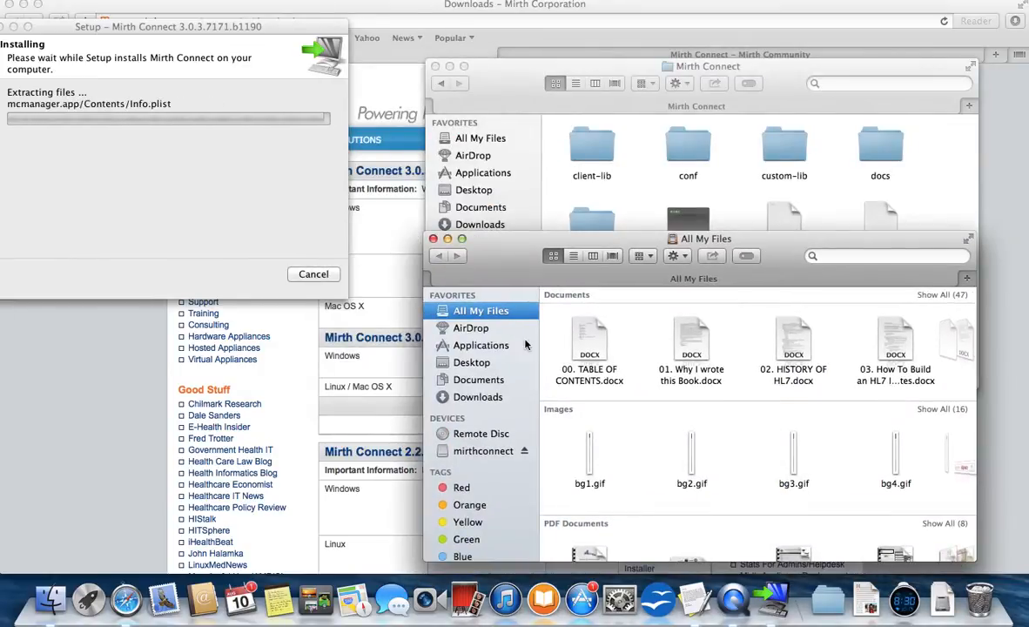
{"action": "left_click", "coordinate": [484, 345]}
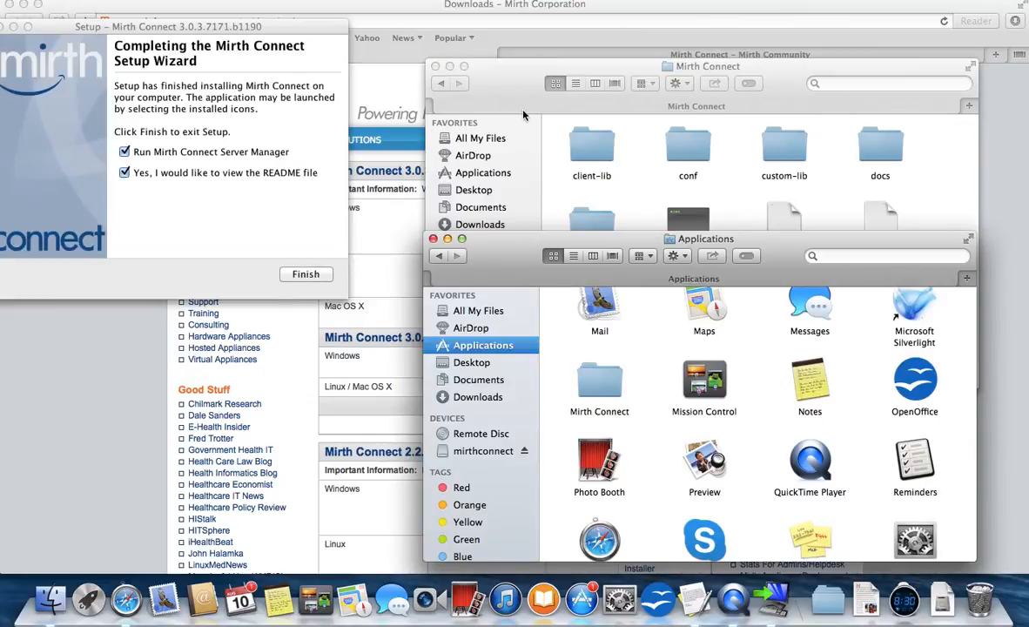
{"action": "left_click", "coordinate": [521, 472]}
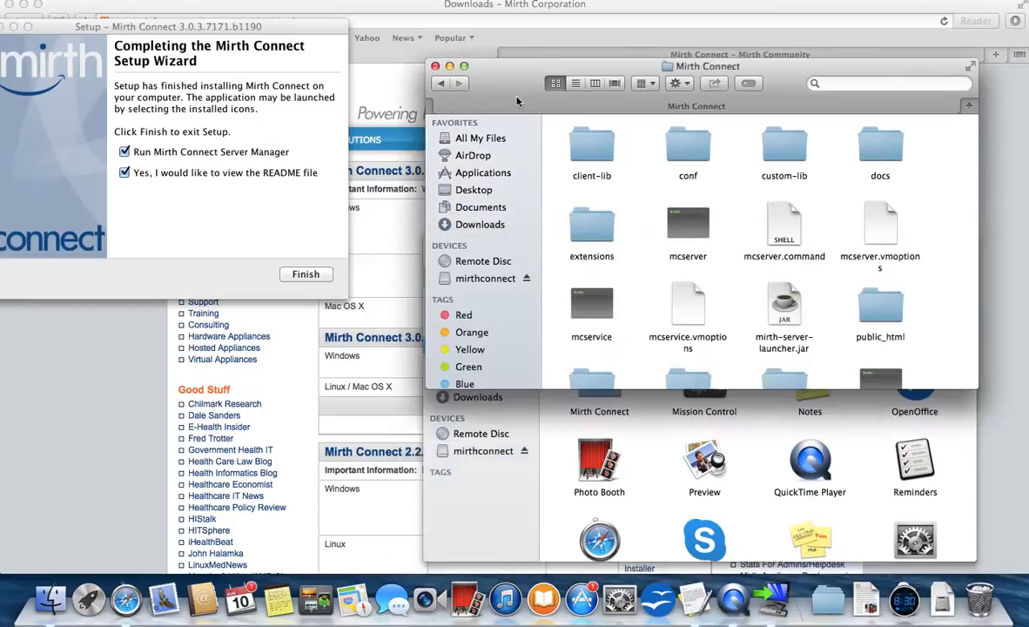
{"action": "mouse_move", "coordinate": [592, 174]}
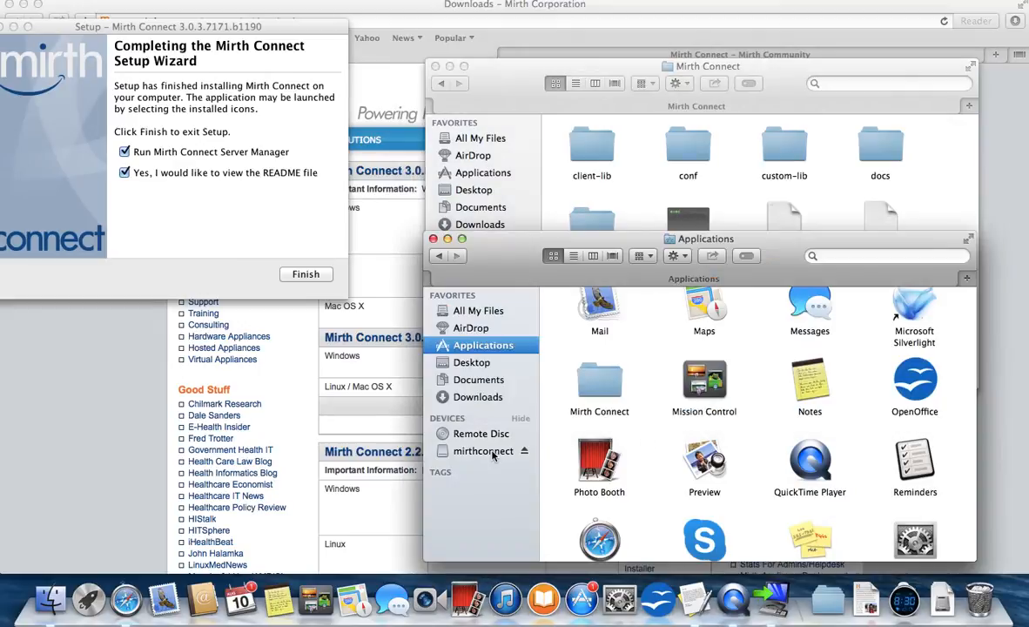
{"action": "left_click", "coordinate": [599, 382]}
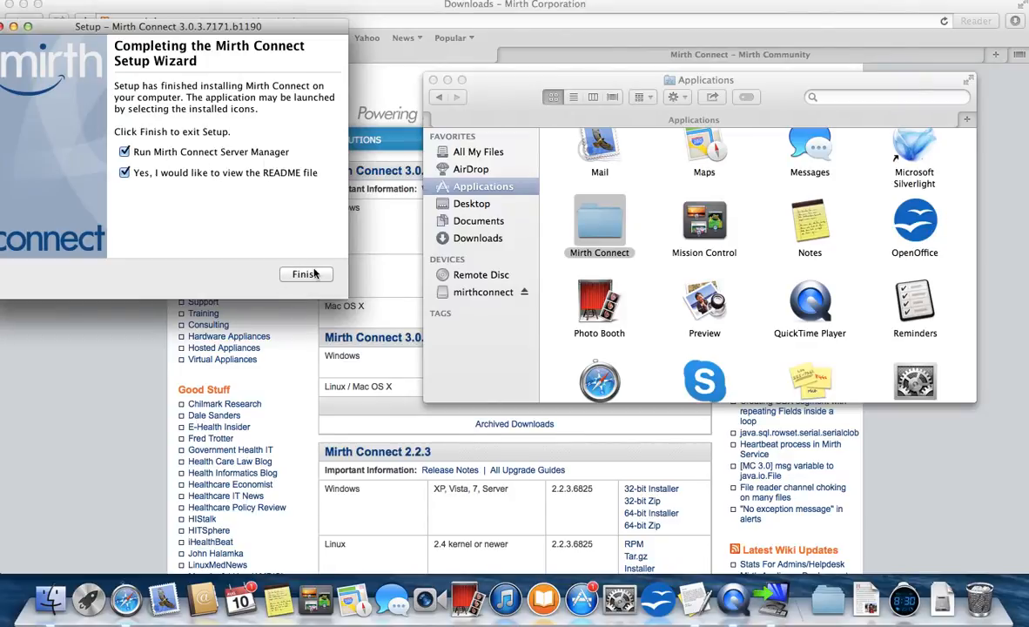
{"action": "left_click", "coordinate": [306, 275]}
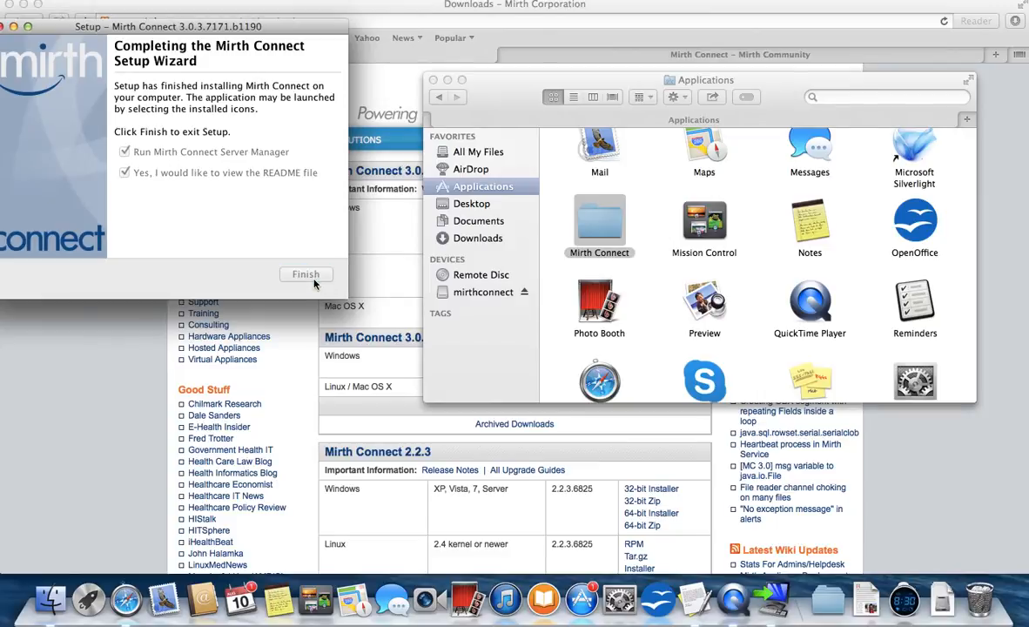
{"action": "left_click", "coordinate": [306, 275]}
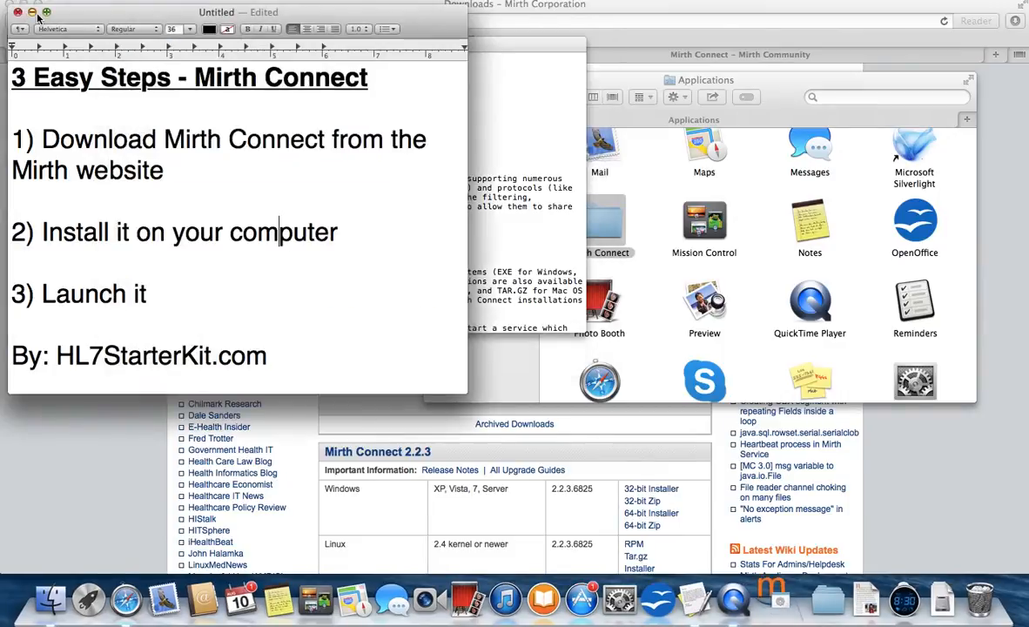
{"action": "left_click_drag", "start_coordinate": [41, 139], "coordinate": [162, 171]}
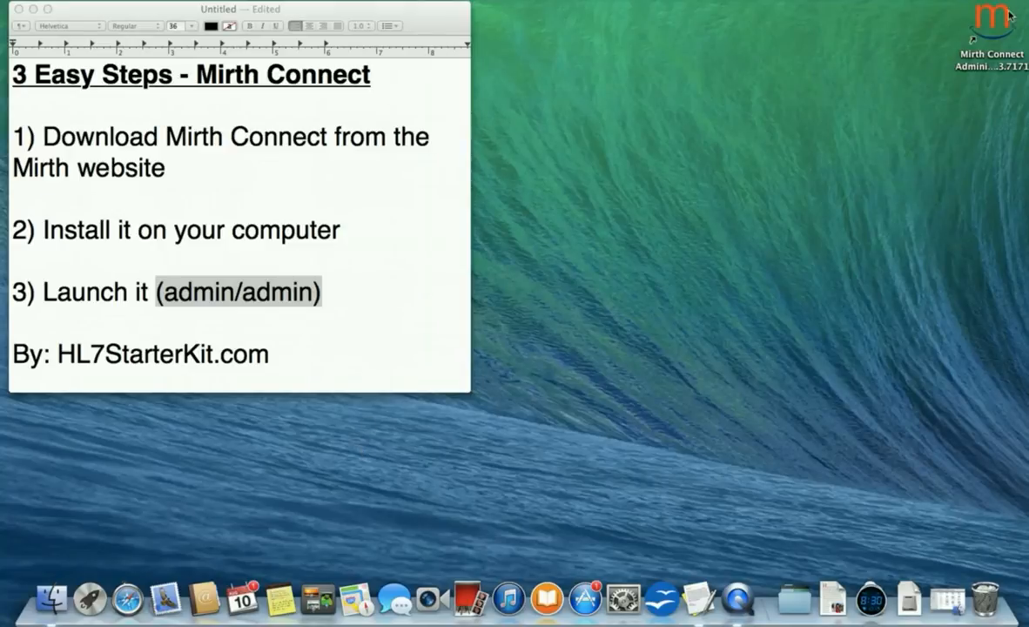
{"action": "mouse_move", "coordinate": [978, 84]}
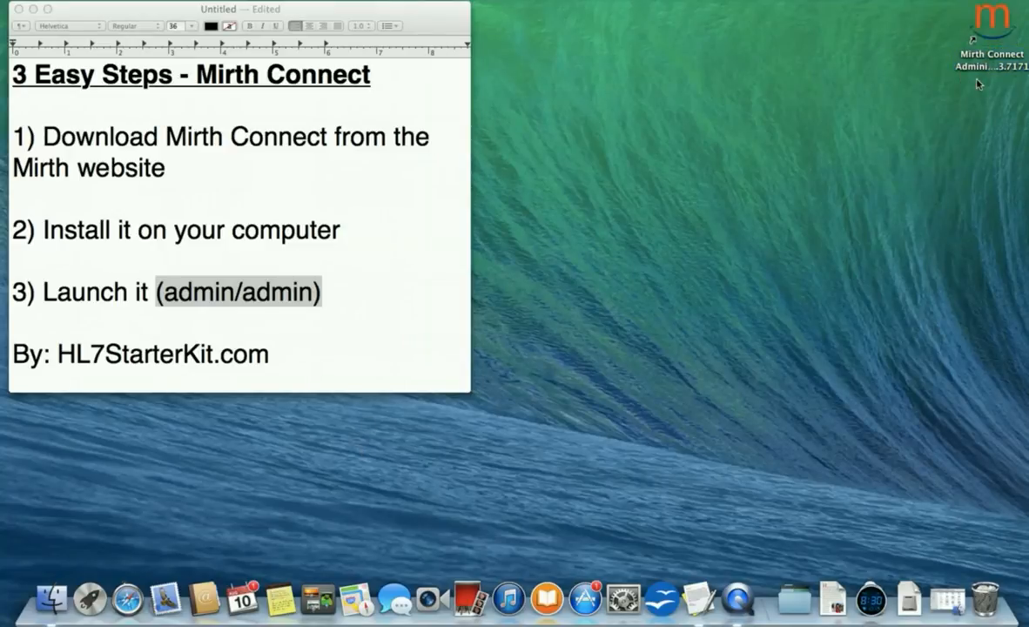
{"action": "mouse_move", "coordinate": [625, 129]}
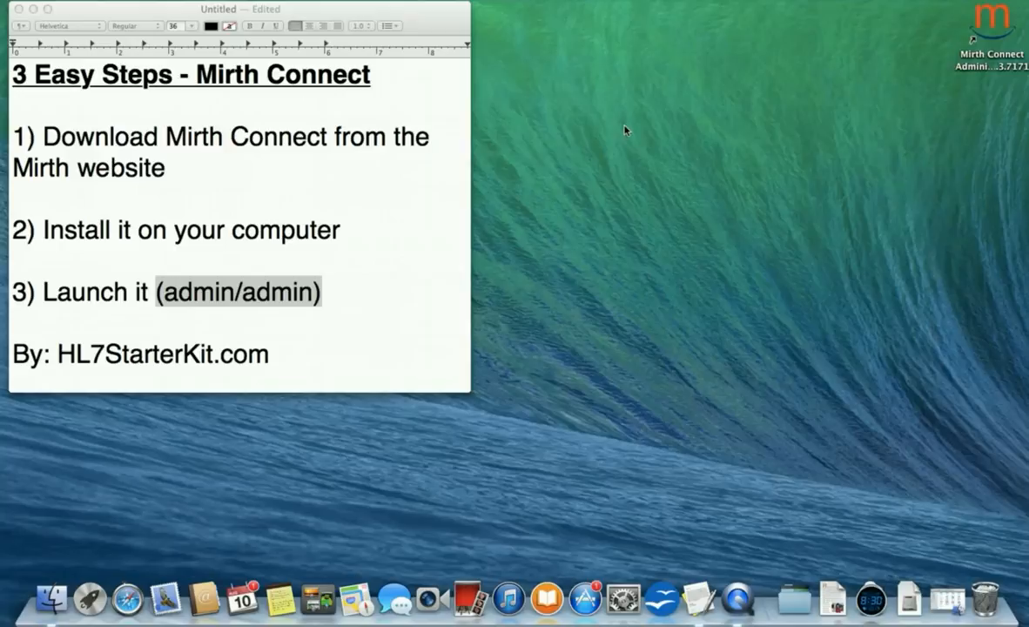
{"action": "mouse_move", "coordinate": [160, 558]}
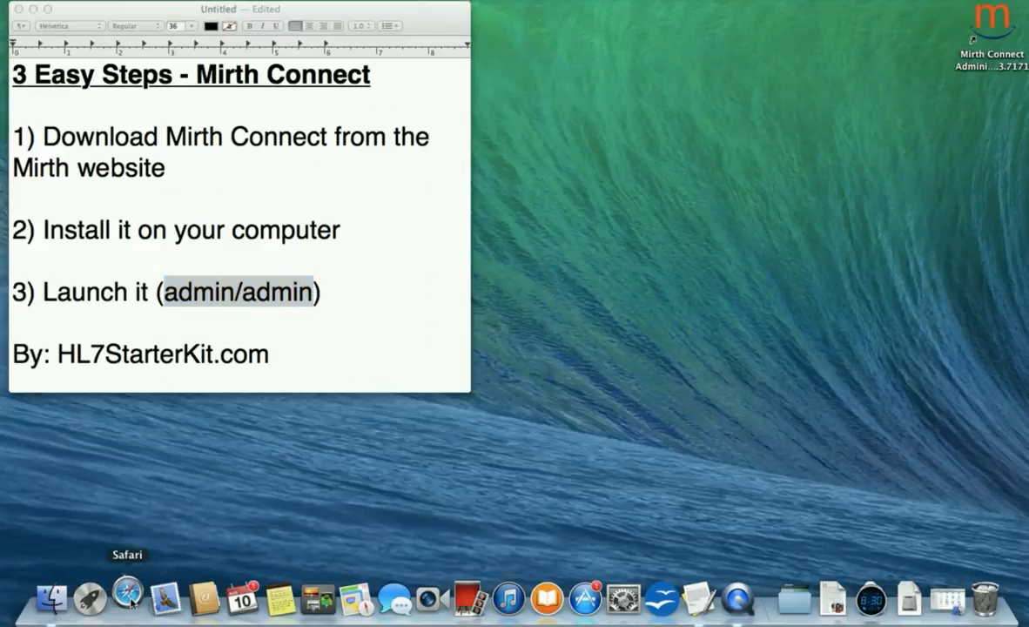
{"action": "mouse_move", "coordinate": [498, 101]}
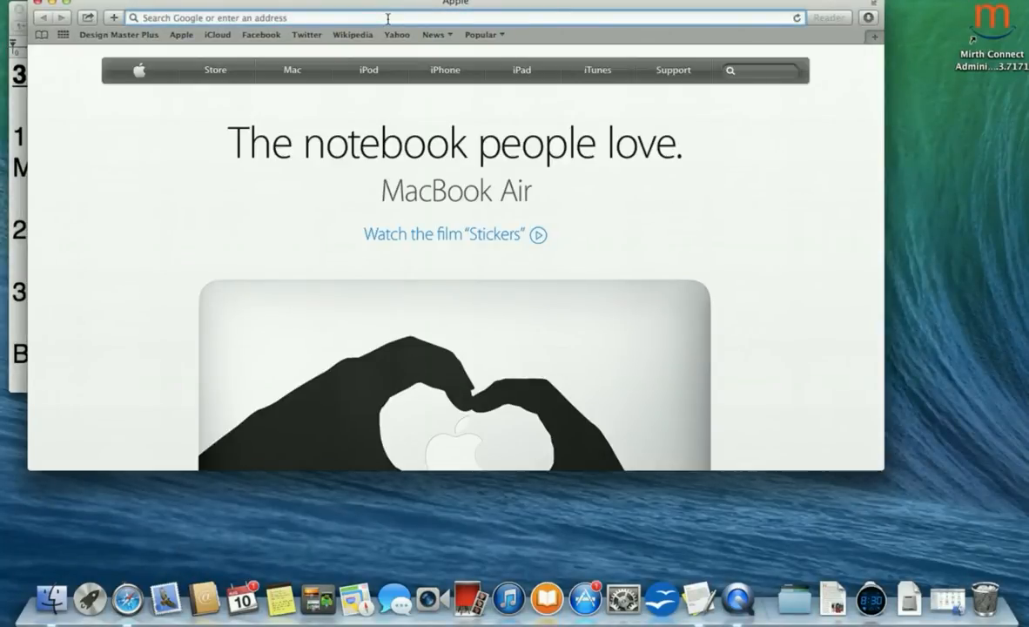
Go to localhost:8080/webadmin/index.action, download the Administrator web start JNLP and launch it.
{"action": "type", "text": "localhost:8080/webadmin/index.action"}
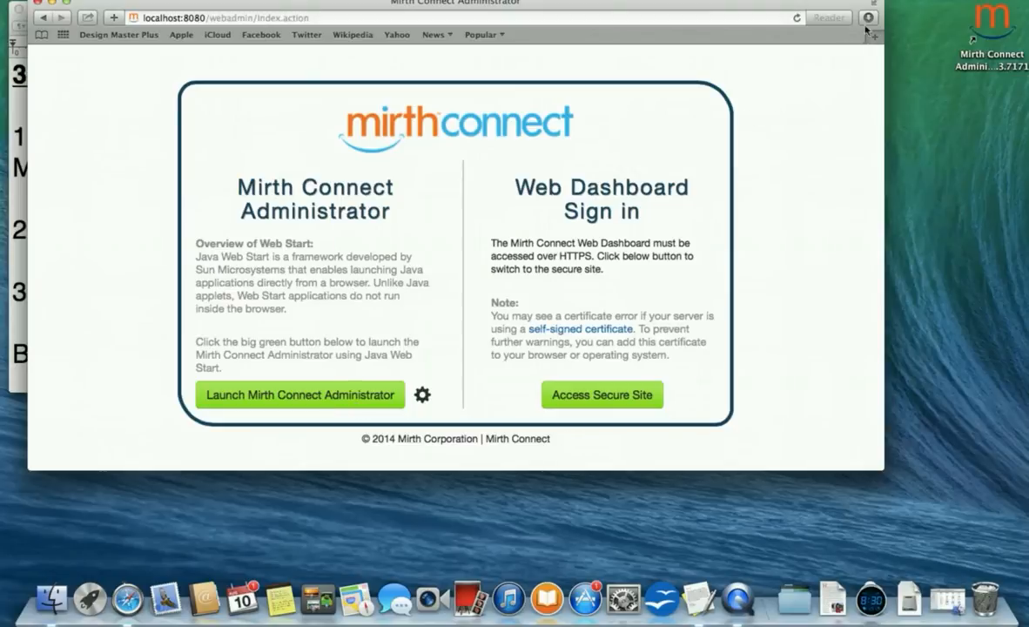
{"action": "left_click", "coordinate": [867, 18]}
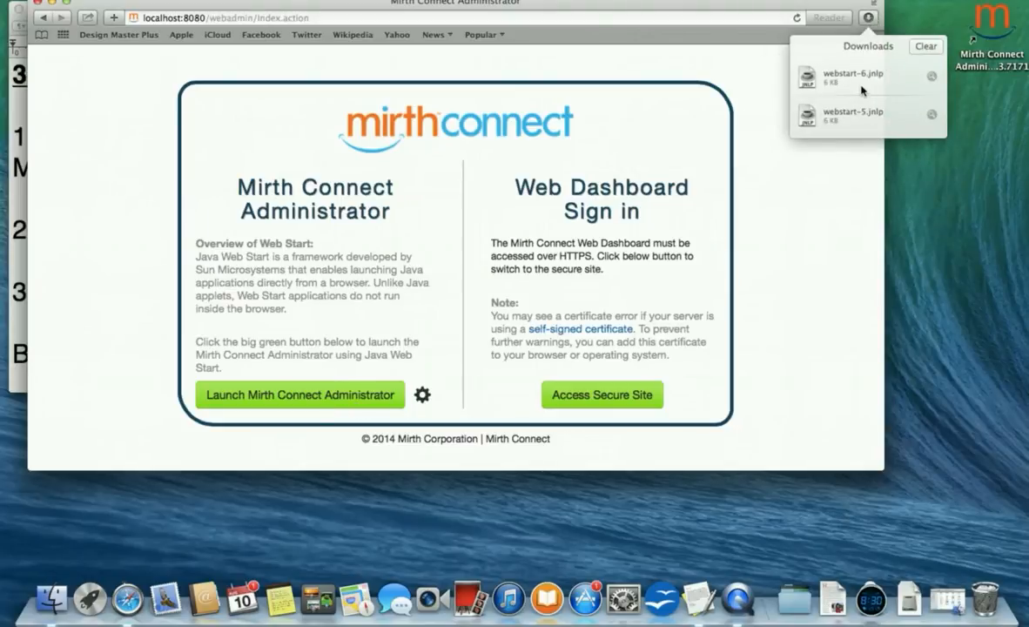
{"action": "left_click", "coordinate": [853, 77]}
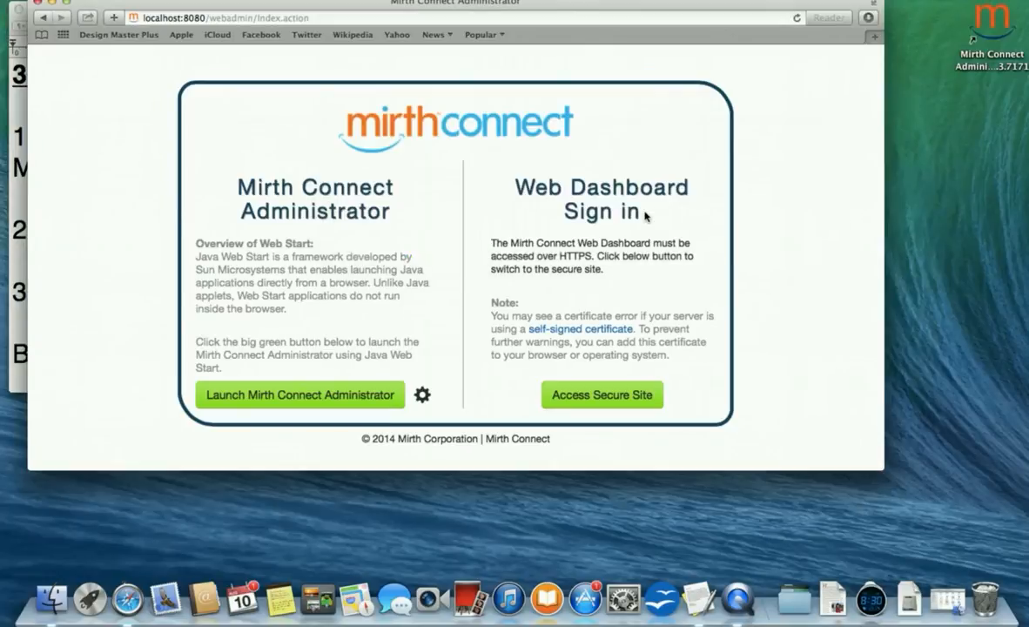
{"action": "left_click", "coordinate": [299, 393]}
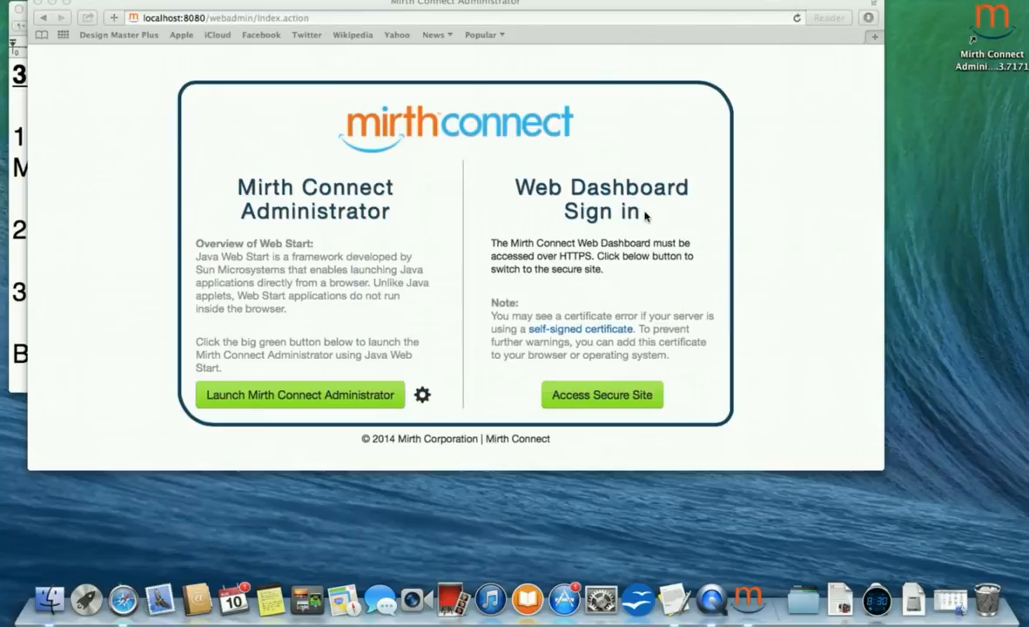
{"action": "mouse_move", "coordinate": [679, 218]}
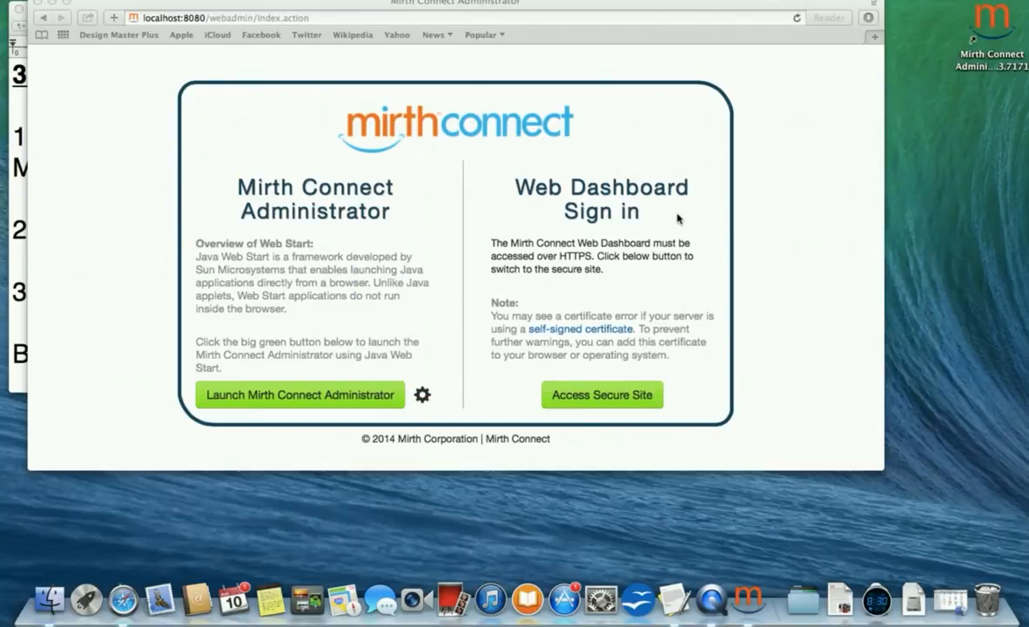
{"action": "left_click", "coordinate": [299, 393]}
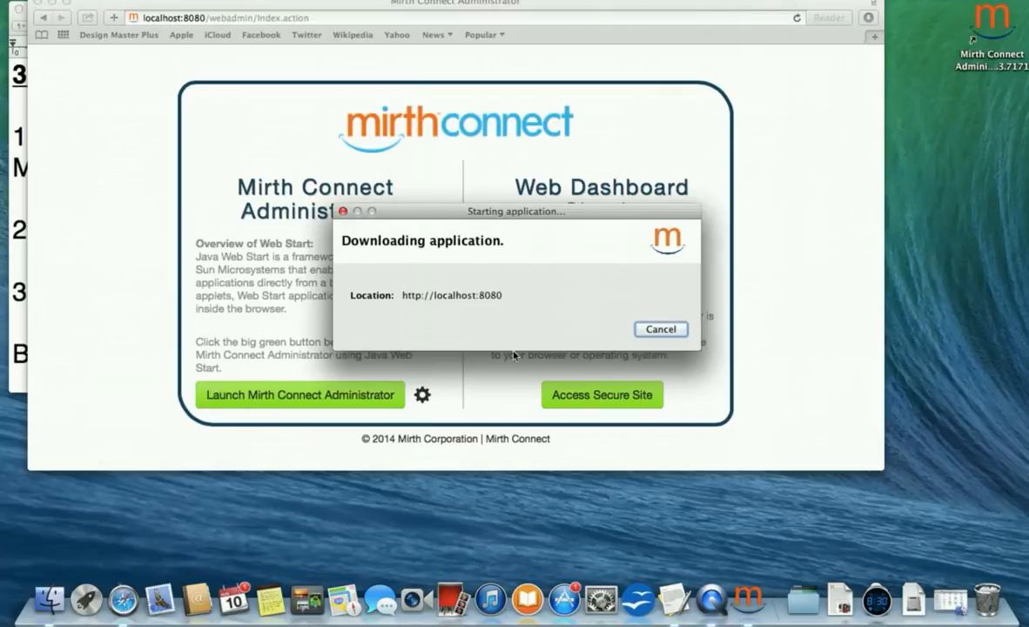
{"action": "mouse_move", "coordinate": [547, 348]}
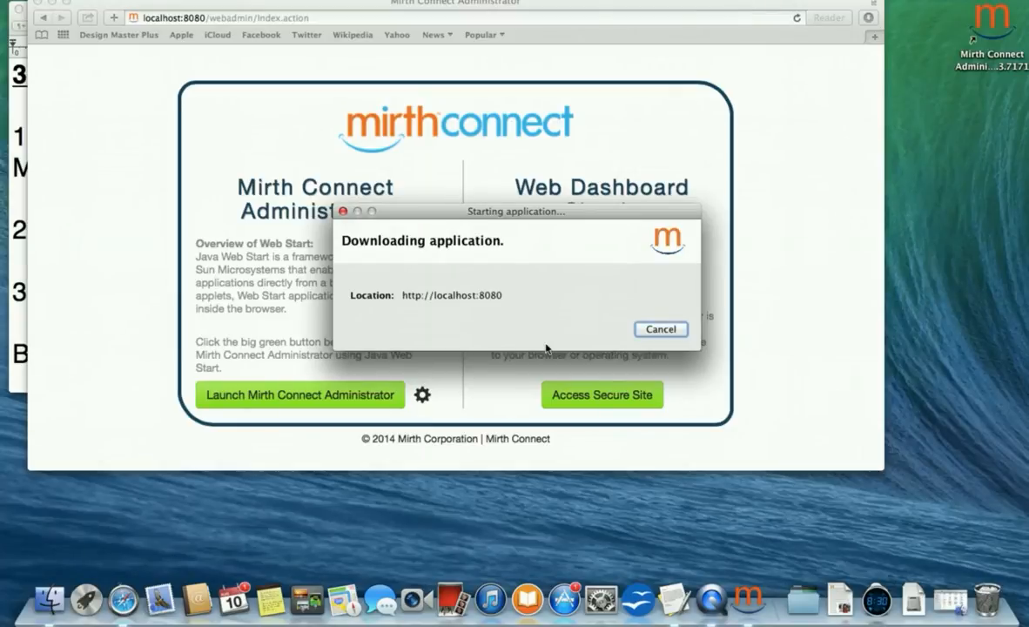
{"action": "left_click", "coordinate": [660, 329]}
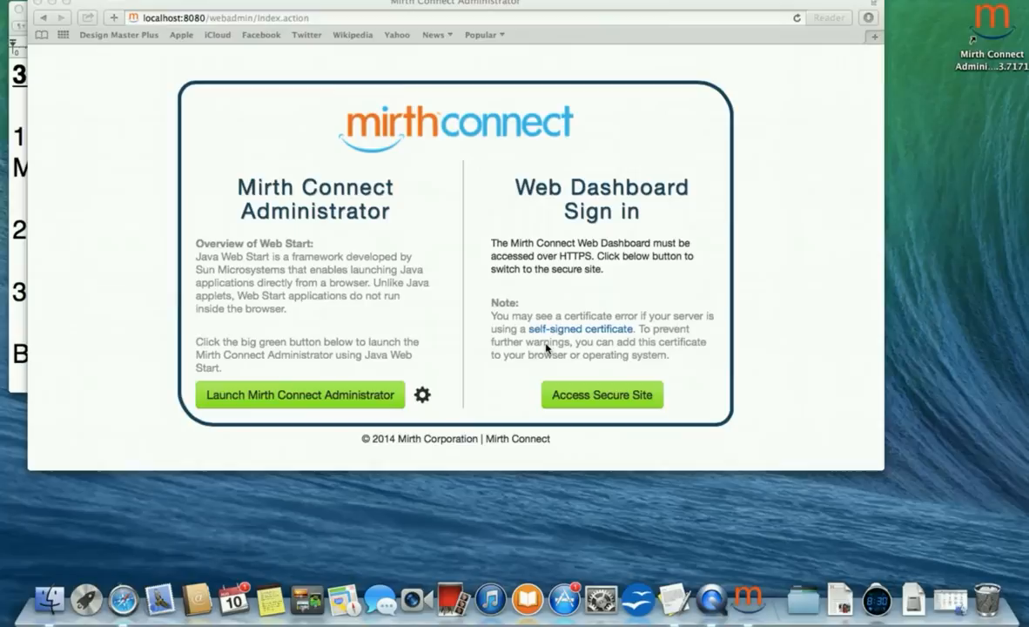
{"action": "left_click", "coordinate": [299, 394]}
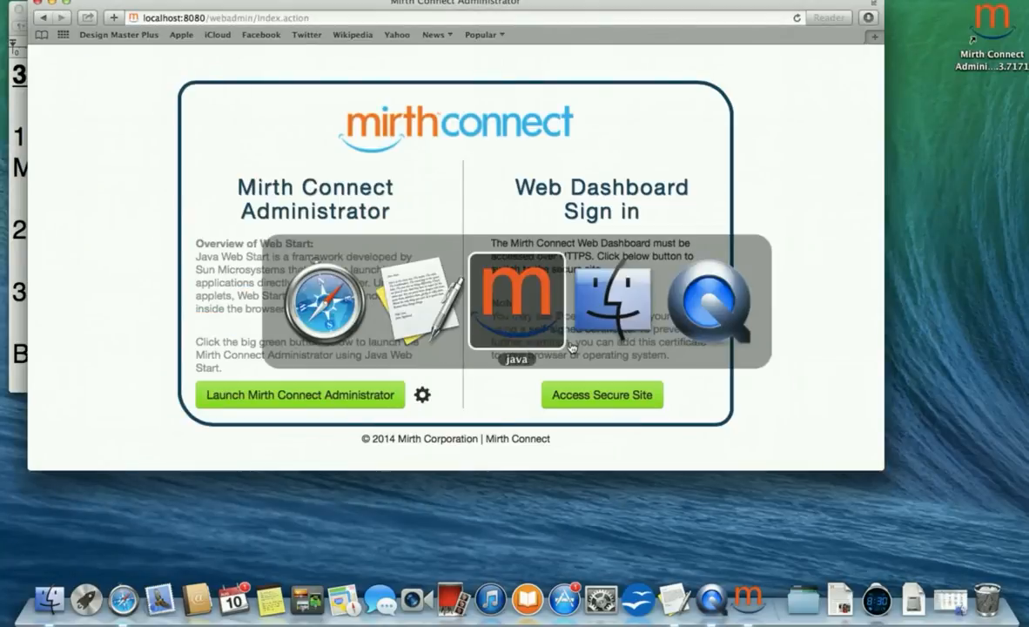
{"action": "left_click", "coordinate": [300, 394]}
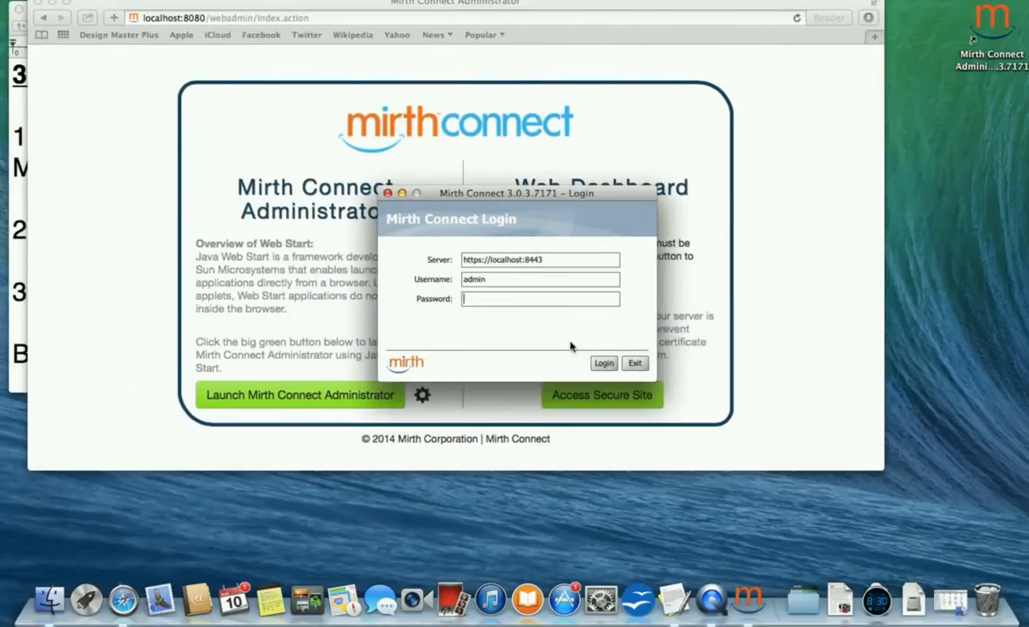
{"action": "left_click", "coordinate": [603, 364]}
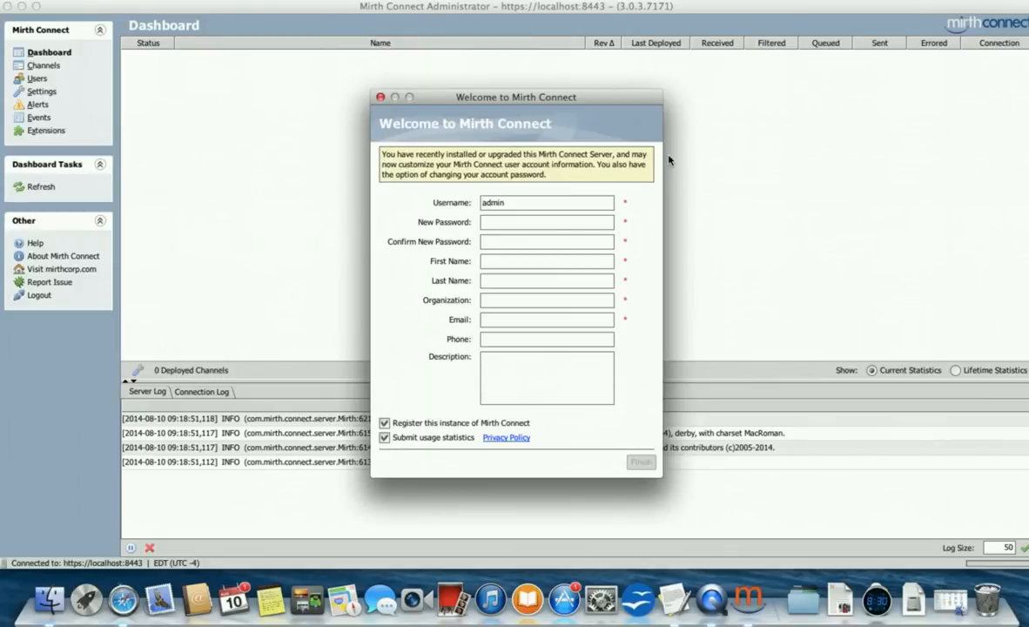
Enter the new admin password, HL7StarterKit name and organization, email and description in the welcome form.
{"action": "left_click", "coordinate": [547, 223]}
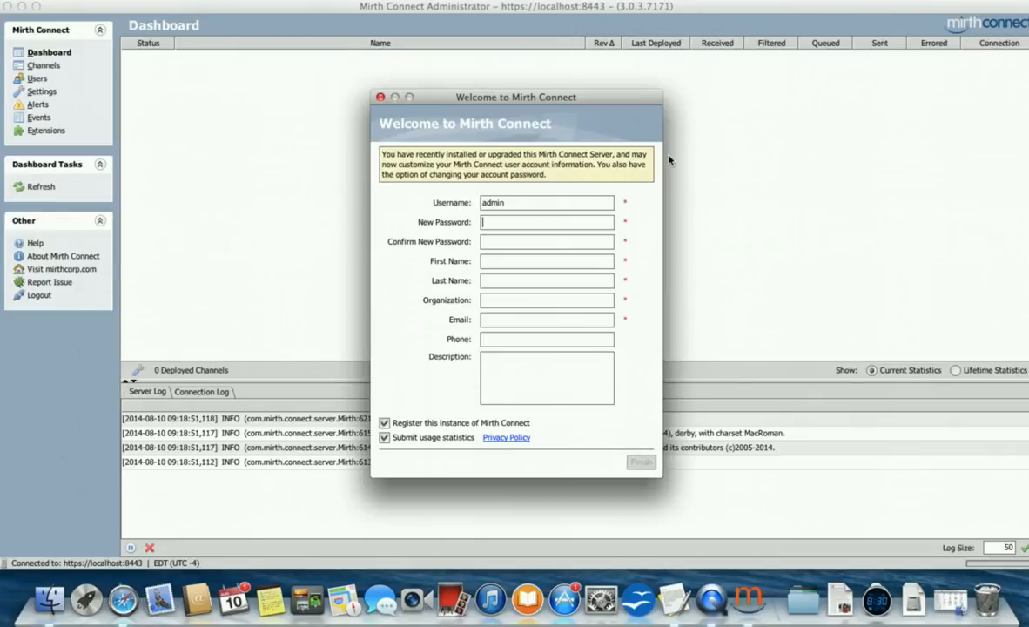
{"action": "mouse_move", "coordinate": [583, 215]}
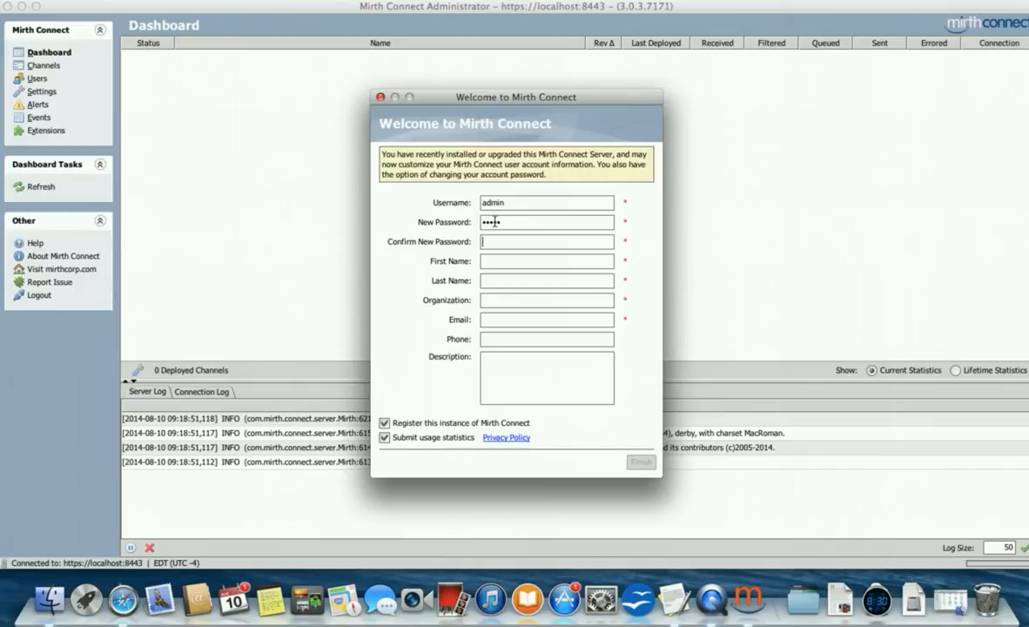
{"action": "type", "text": "•••••"}
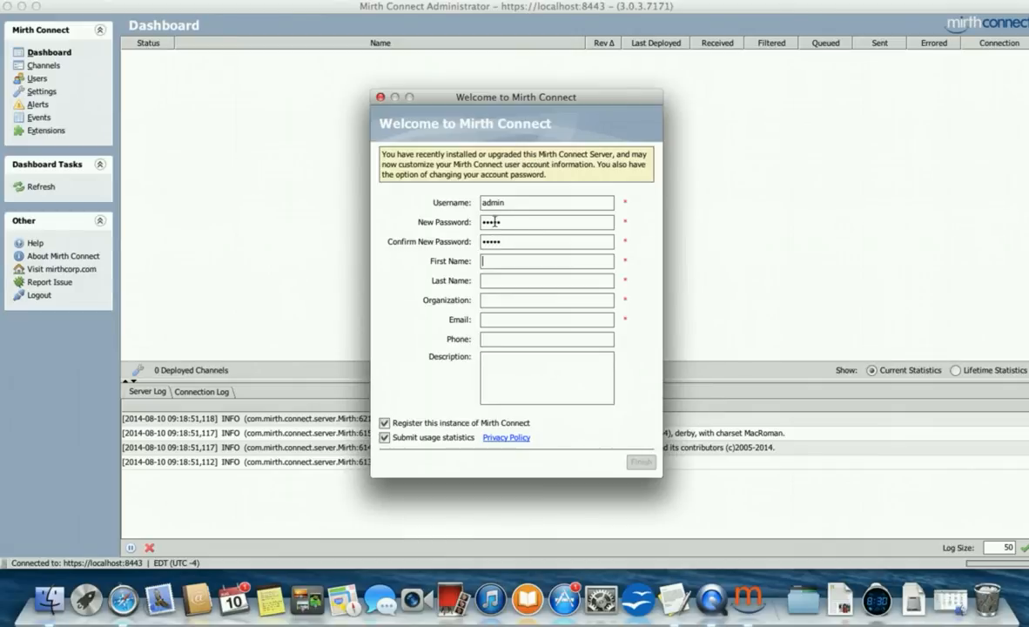
{"action": "type", "text": "A"}
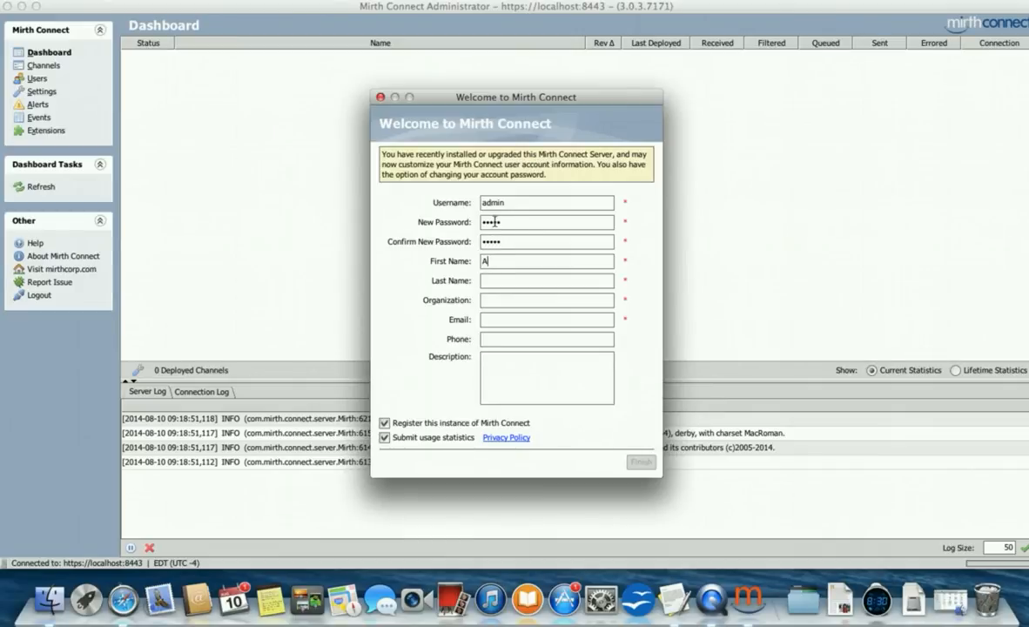
{"action": "type", "text": "HL7Starter"}
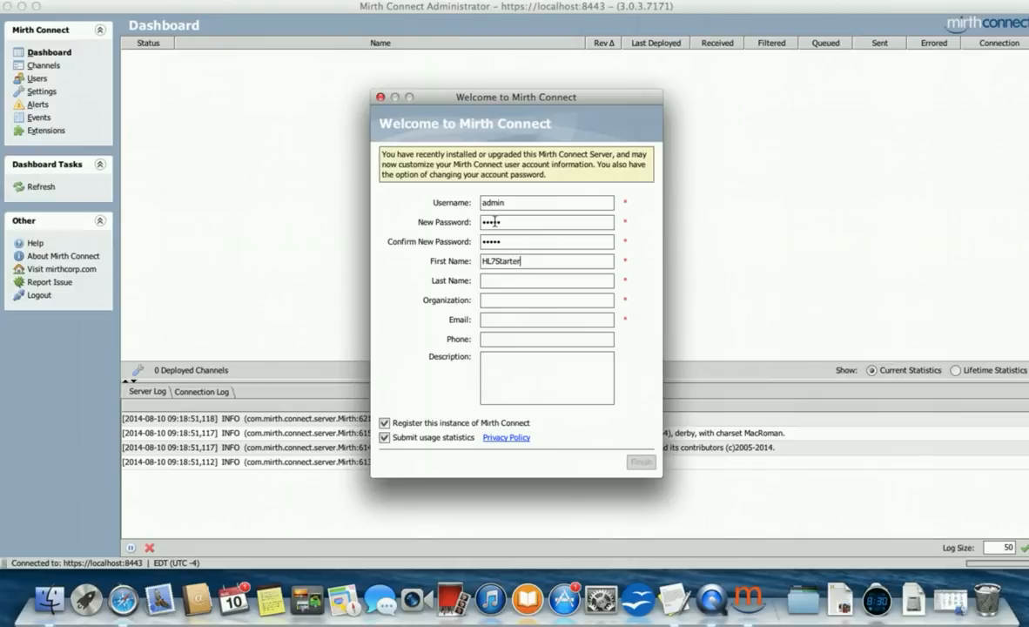
{"action": "type", "text": "Kit"}
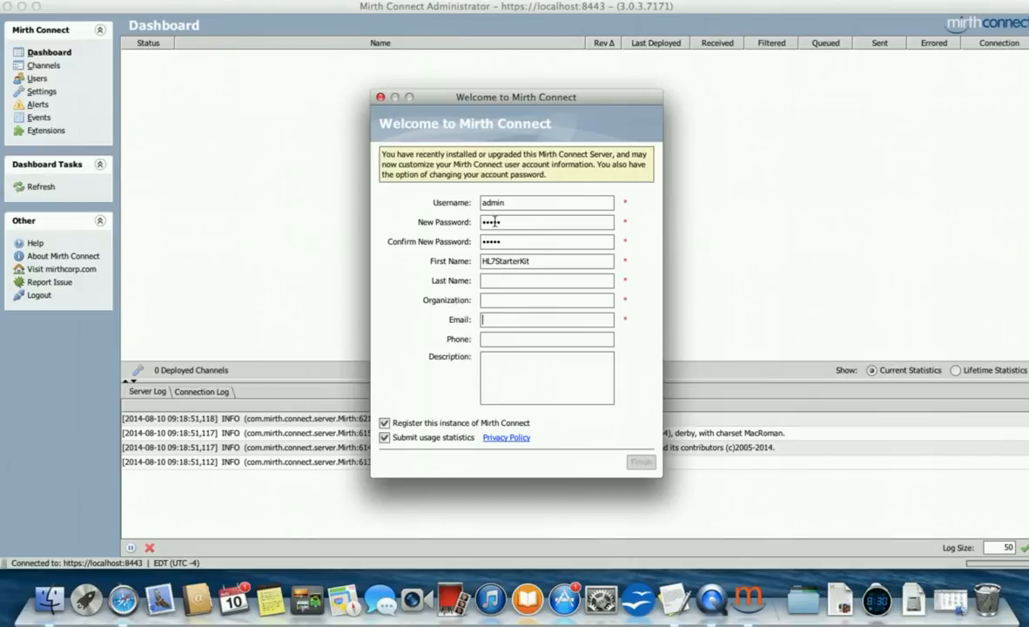
{"action": "type", "text": "this is an admin account"}
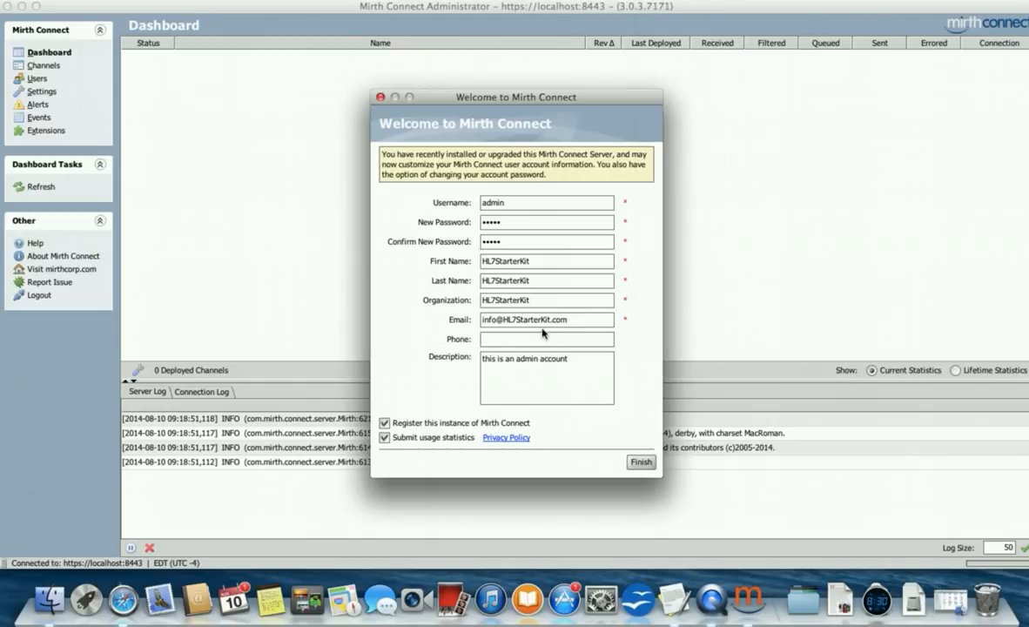
Finish the account setup so the empty Dashboard with zero channels appears.
{"action": "left_click", "coordinate": [641, 461]}
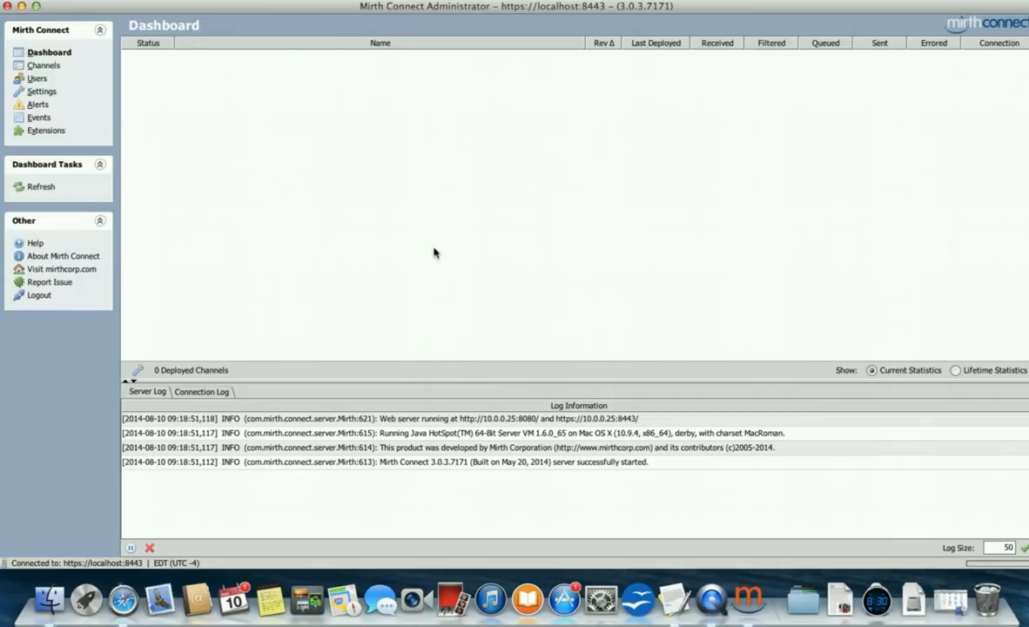
{"action": "mouse_move", "coordinate": [803, 601]}
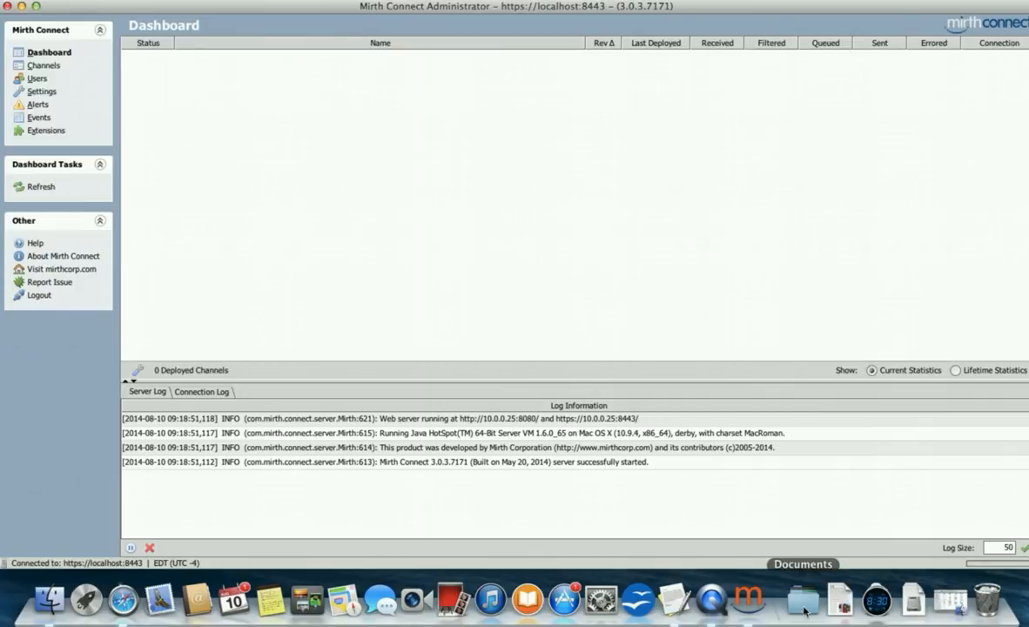